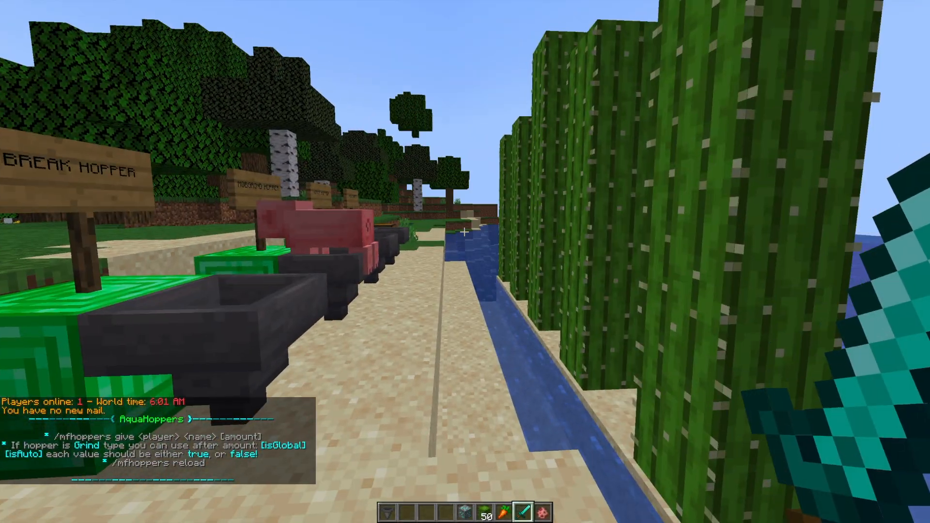
Remove the hopper from the hotbar via the creative inventory, then survey the hopper signs.
{"action": "key", "text": "e"}
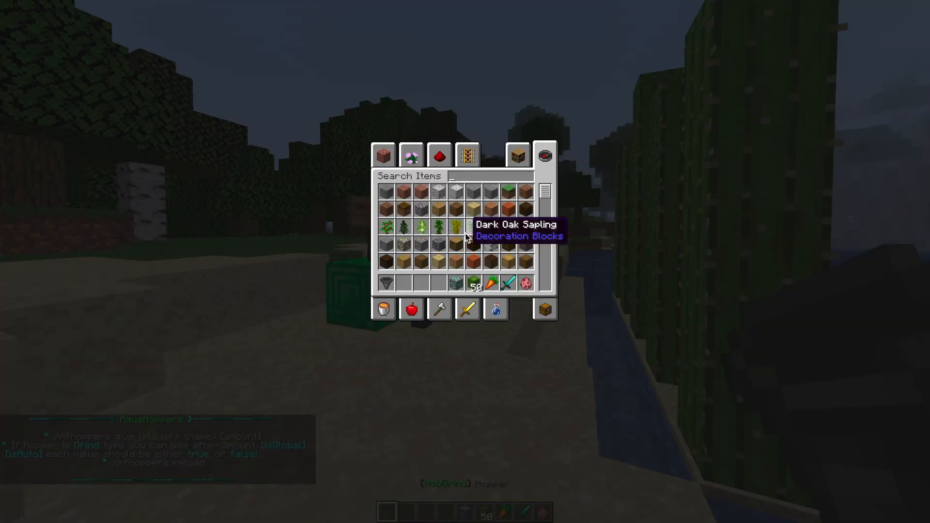
{"action": "key", "text": "Escape"}
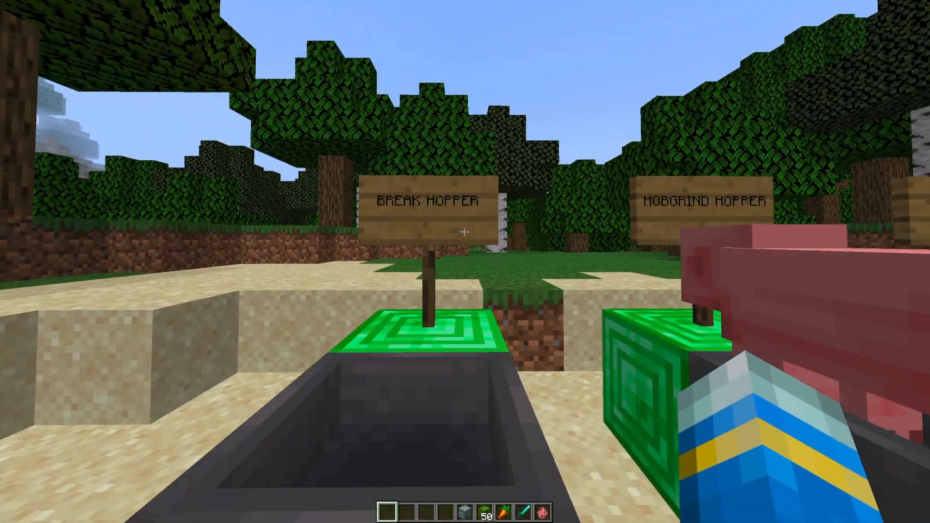
{"action": "mouse_move", "coordinate": [464, 237]}
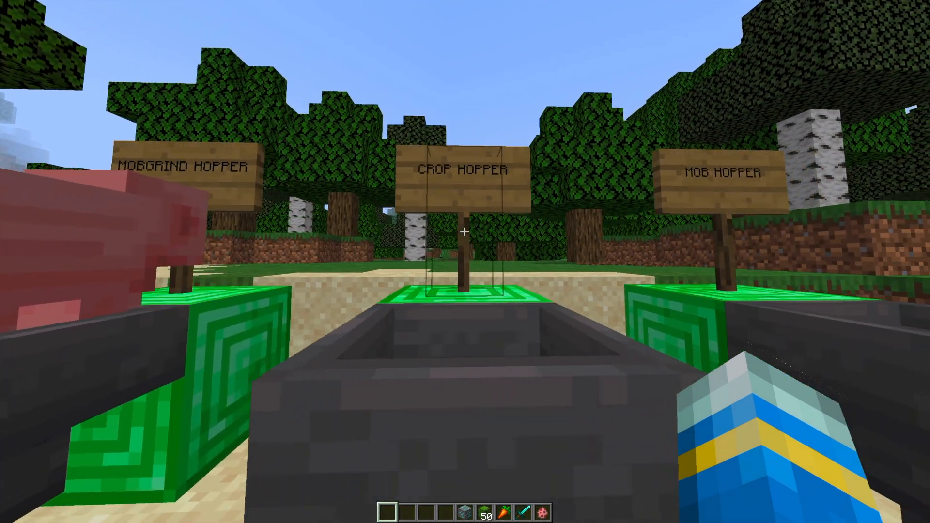
{"action": "mouse_move", "coordinate": [465, 232]}
{"action": "type", "text": "/mfhoppers:"}
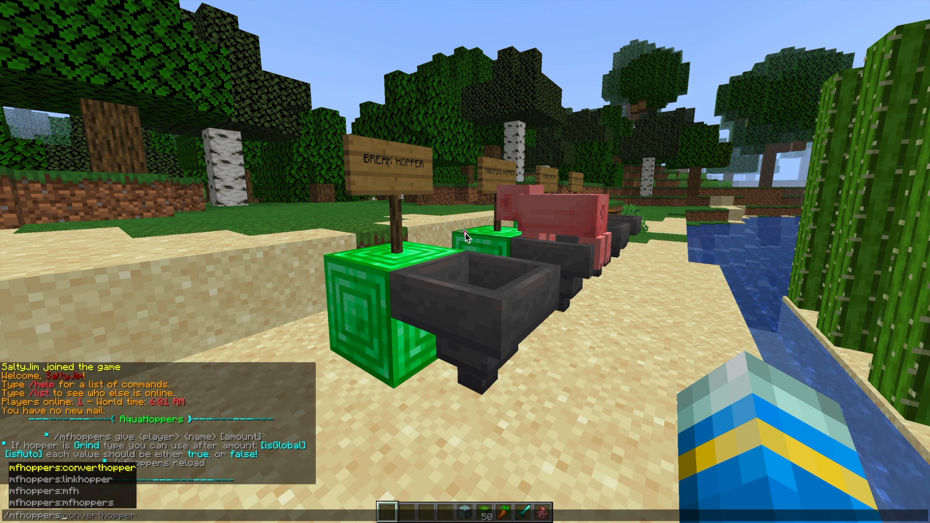
Run the /mfhoppers give command for a breakHopper to receive one in hand.
{"action": "type", "text": "give"}
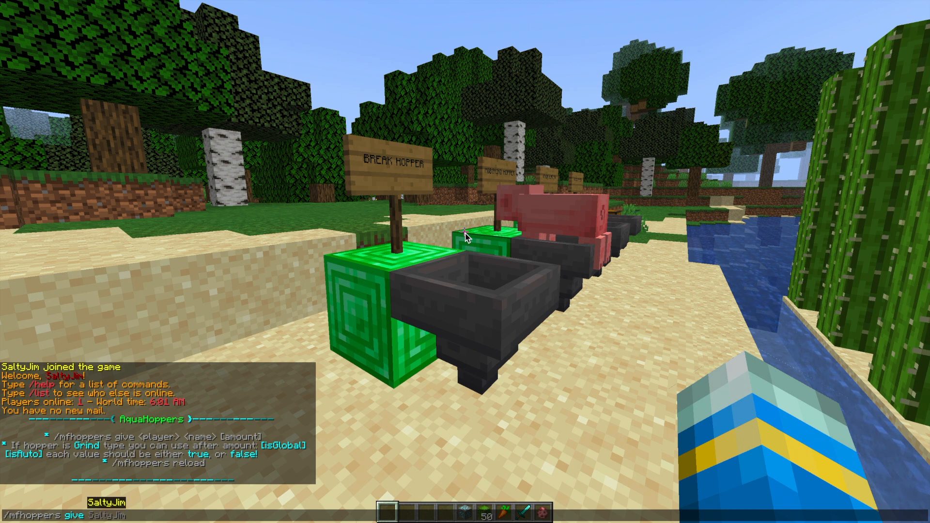
{"action": "type", "text": "breakHopper"}
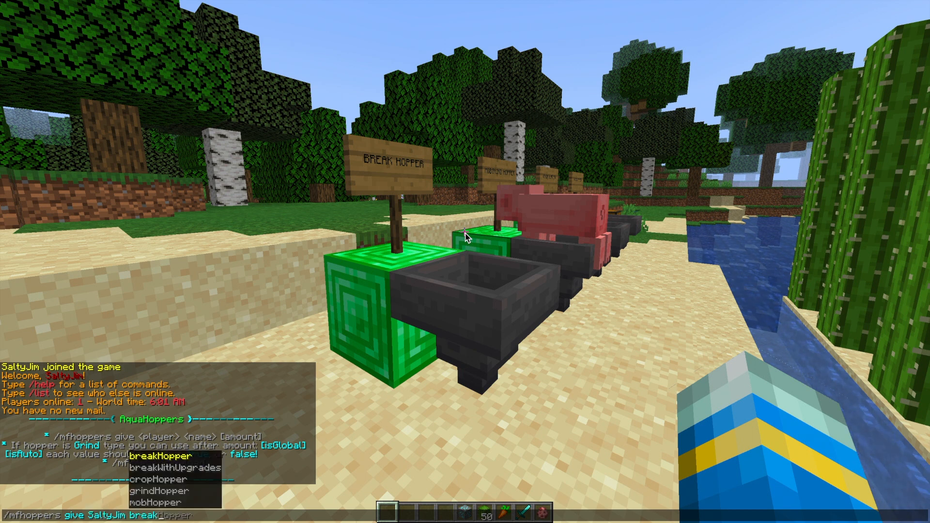
{"action": "key", "text": "Return"}
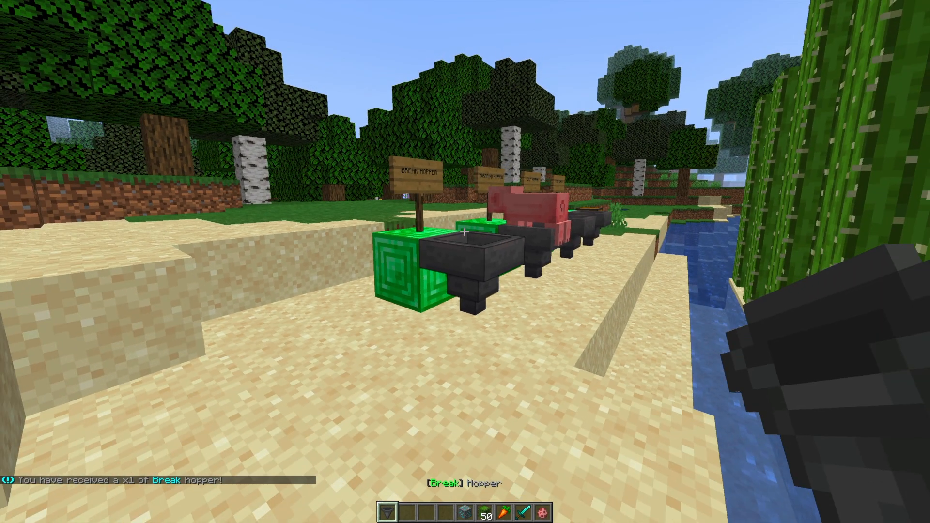
Place the Break hopper and fetch diamond ore from the creative inventory.
{"action": "key", "text": "e"}
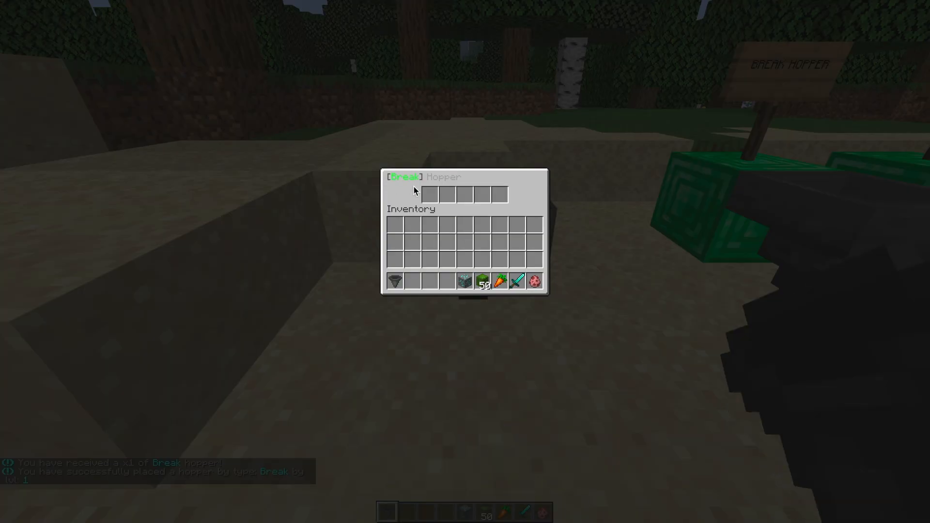
{"action": "key", "text": "Escape"}
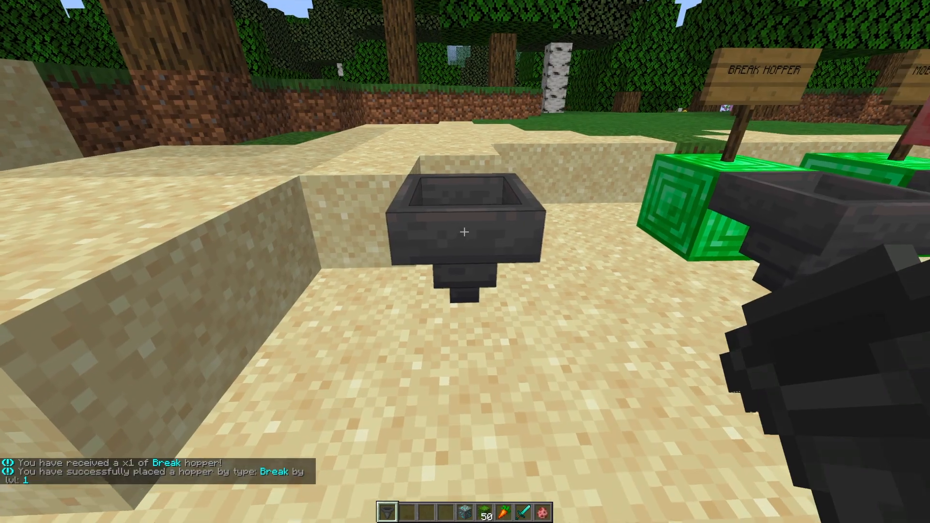
{"action": "key", "text": "e"}
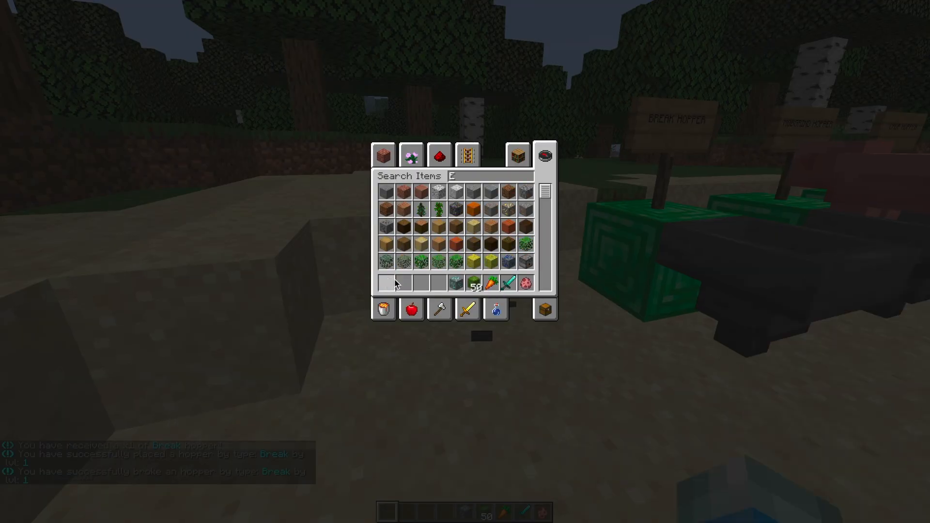
{"action": "key", "text": "Escape"}
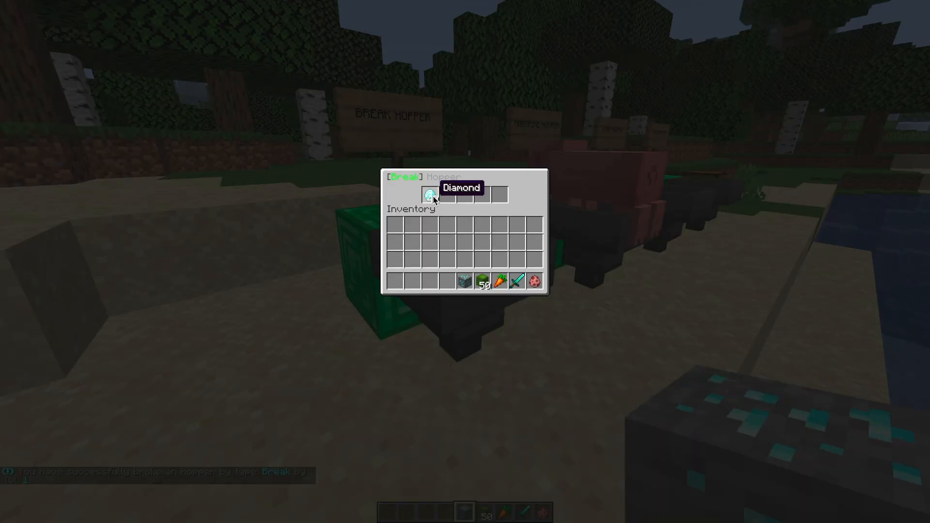
Set the diamond ore on the Break hopper and check its storage for mined diamonds.
{"action": "key", "text": "Escape"}
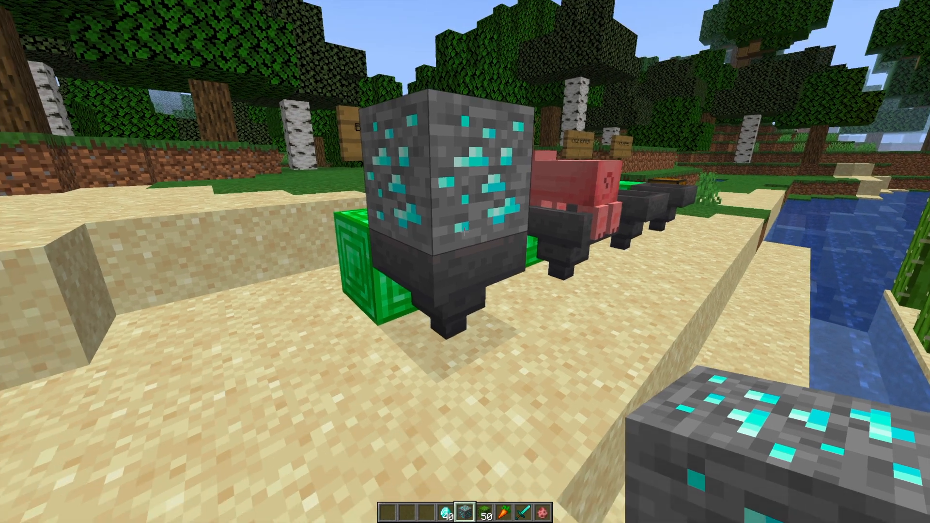
{"action": "key", "text": "e"}
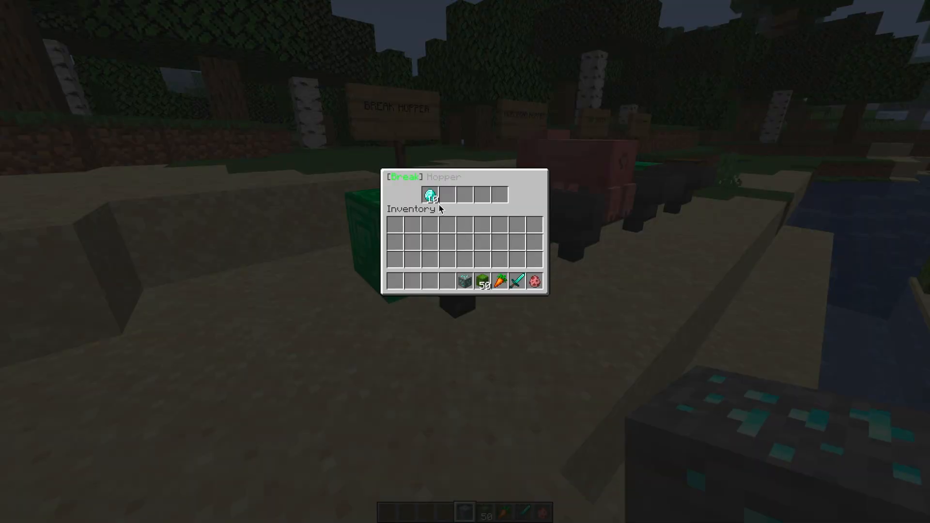
{"action": "key", "text": "Escape"}
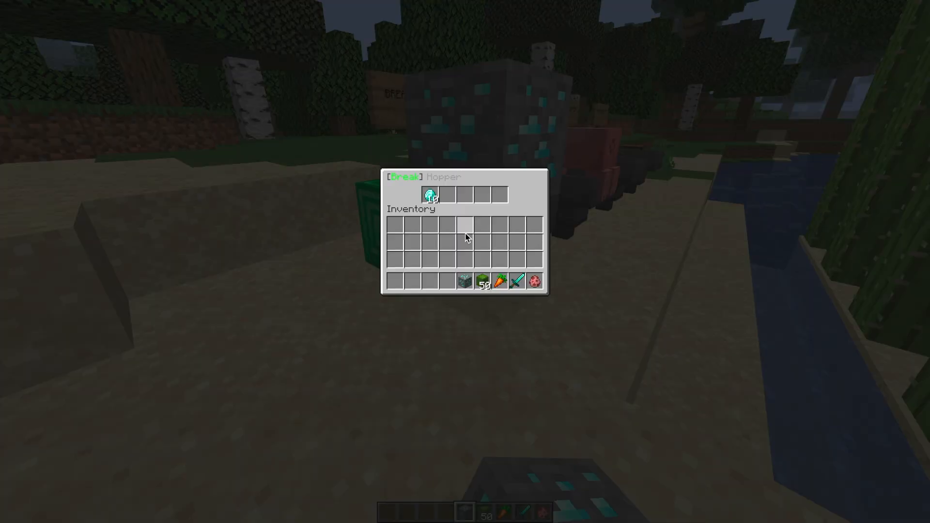
{"action": "mouse_move", "coordinate": [464, 248]}
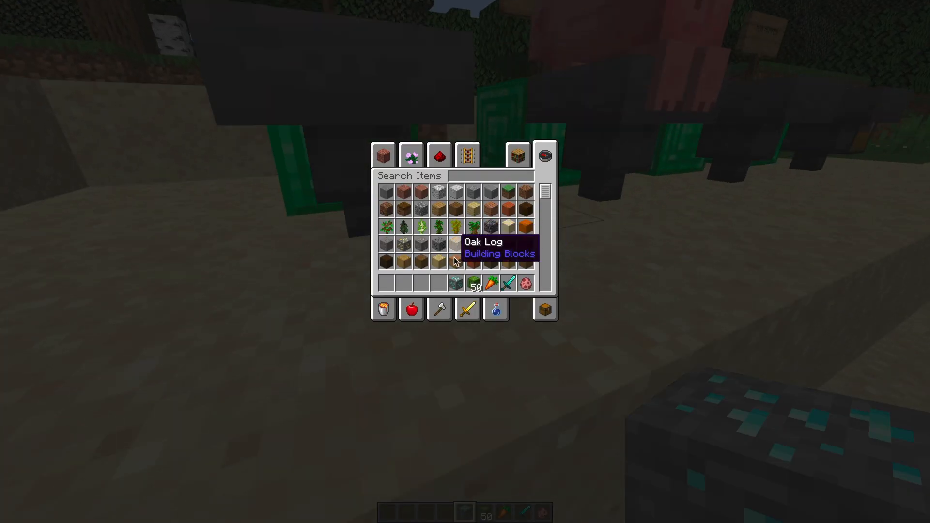
Lure pigs onto the MobGrind hopper with a carrot, then start the /mfh chat command.
{"action": "key", "text": "Escape"}
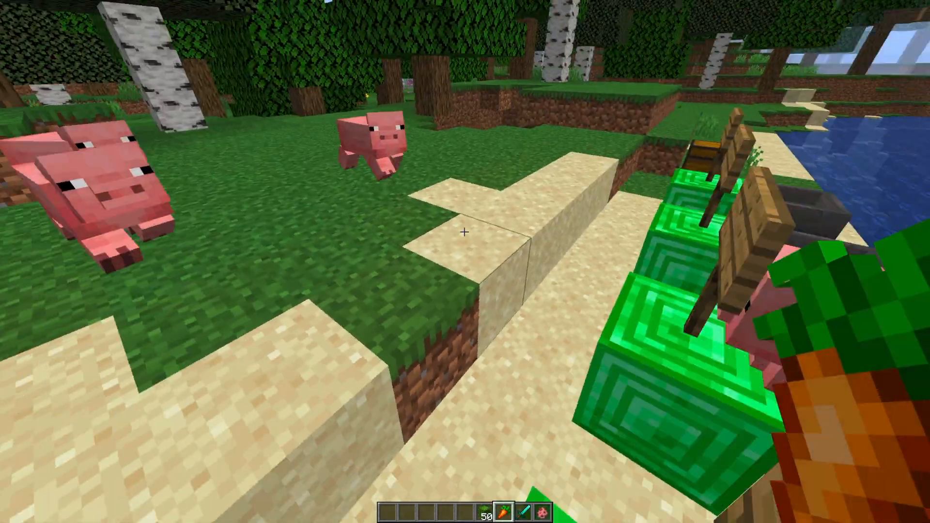
{"action": "mouse_move", "coordinate": [464, 231]}
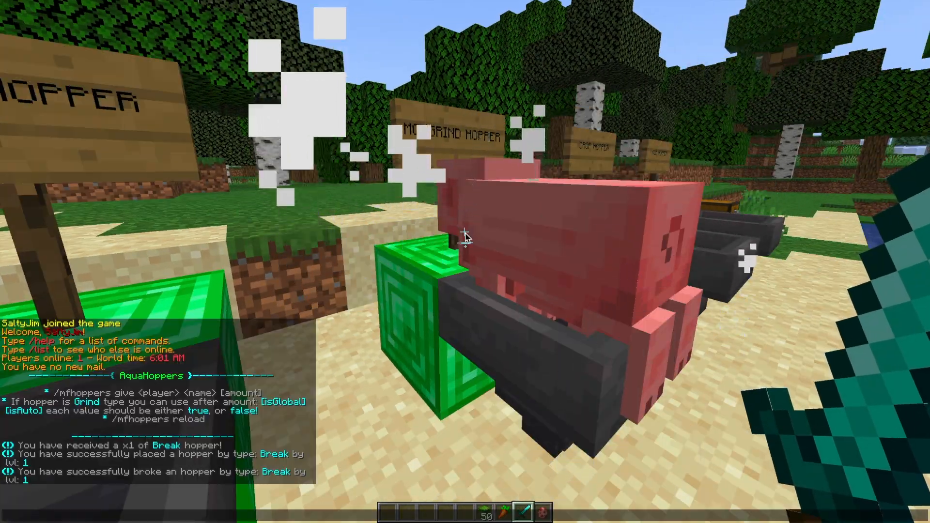
{"action": "type", "text": "/mfh"}
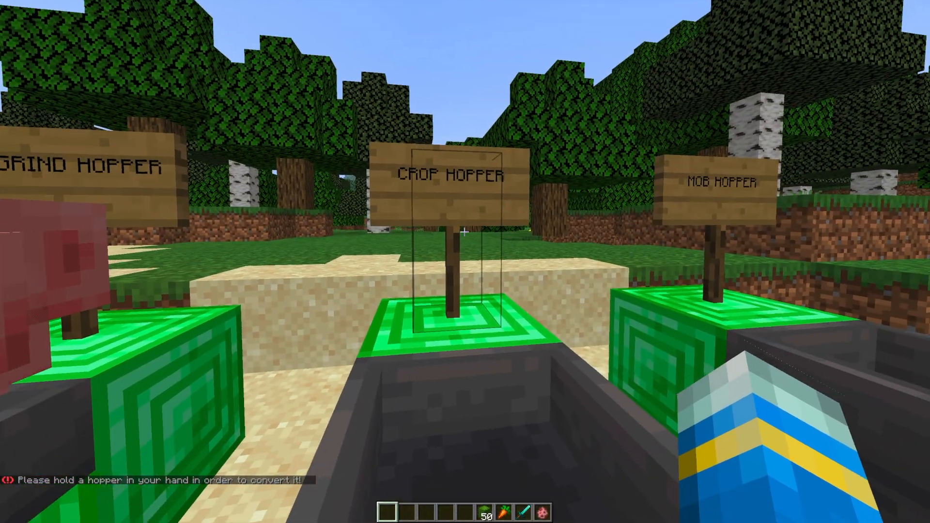
{"action": "mouse_move", "coordinate": [465, 232]}
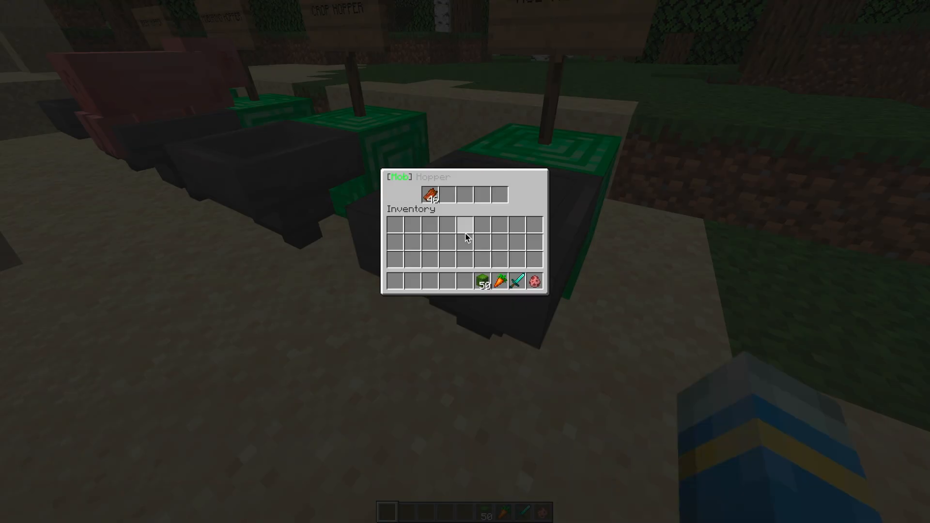
Check the Mob hopper's drops, break the cactus and find 103 harvested cactus in the chest.
{"action": "key", "text": "Escape"}
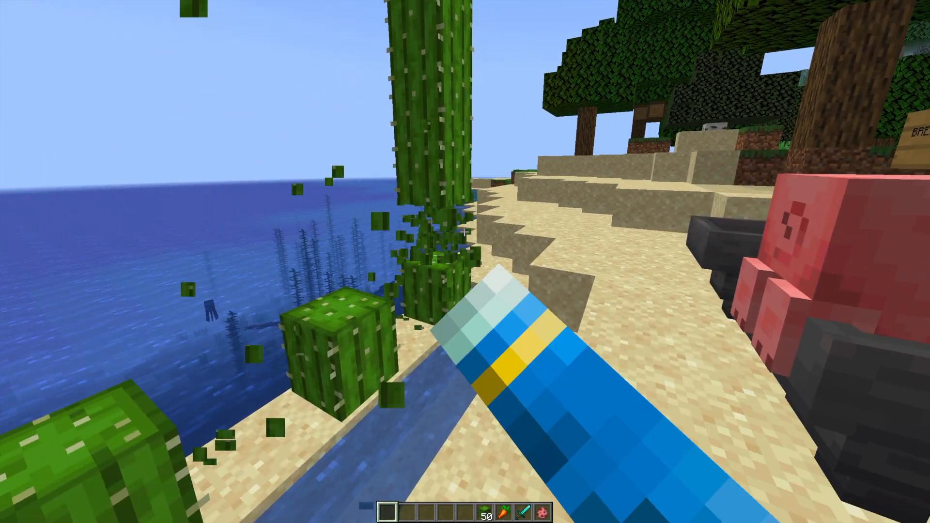
{"action": "mouse_move", "coordinate": [465, 262]}
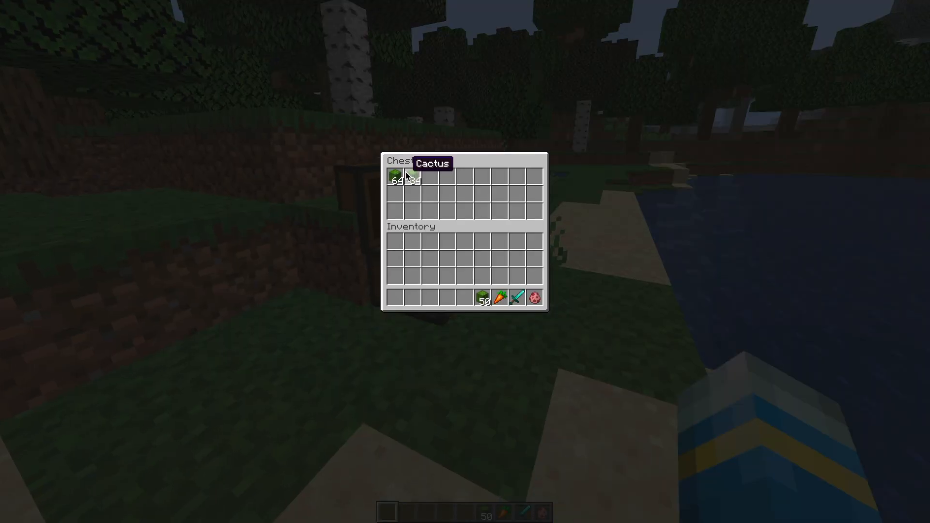
{"action": "key", "text": "Escape"}
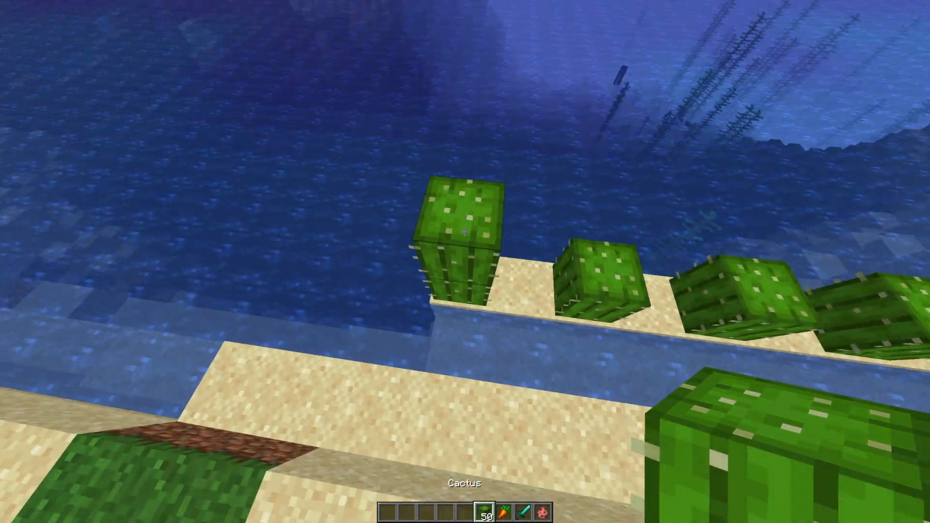
{"action": "mouse_move", "coordinate": [465, 232]}
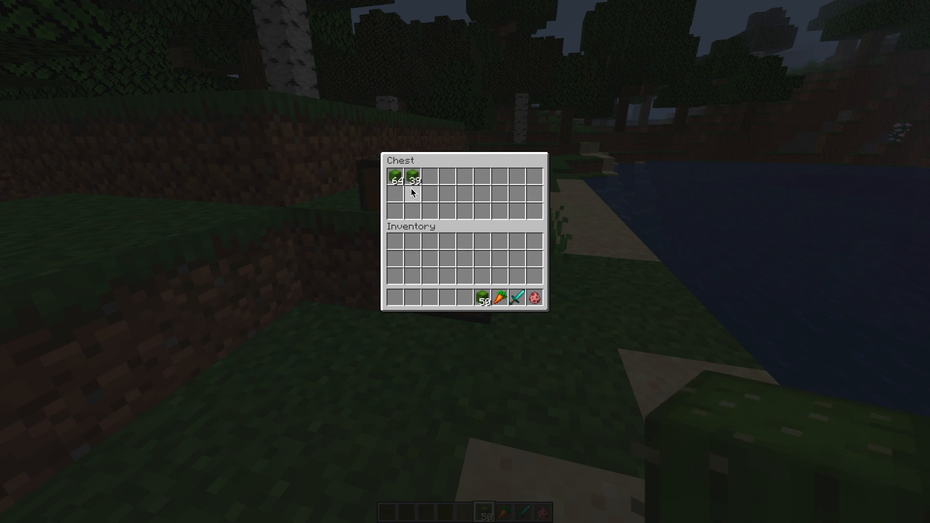
{"action": "key", "text": "Escape"}
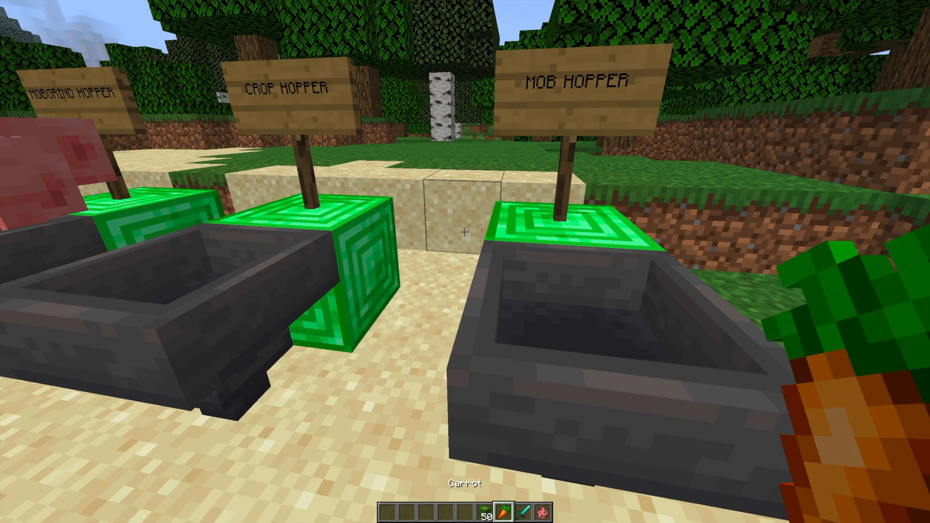
{"action": "mouse_move", "coordinate": [465, 262]}
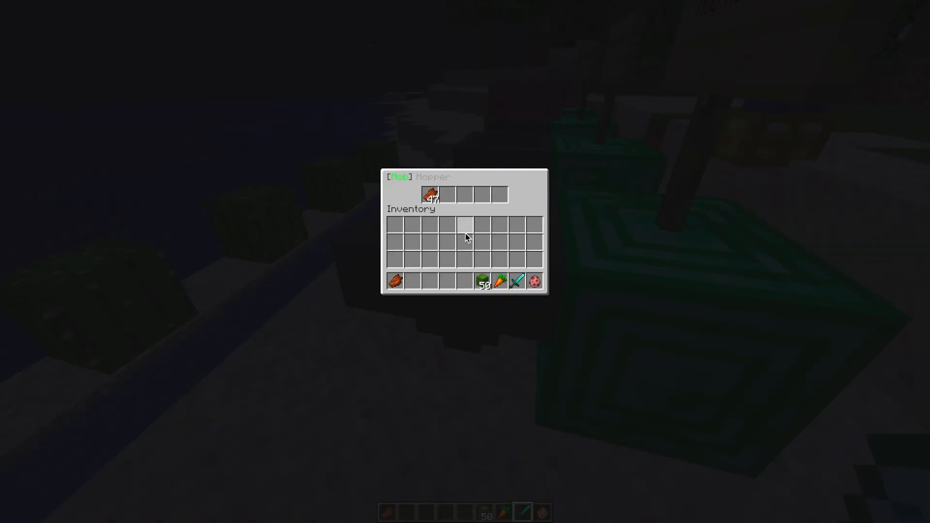
Grab a stack of chests from the creative inventory, place one and link the mob hopper to it.
{"action": "key", "text": "Escape"}
{"action": "type", "text": "chest"}
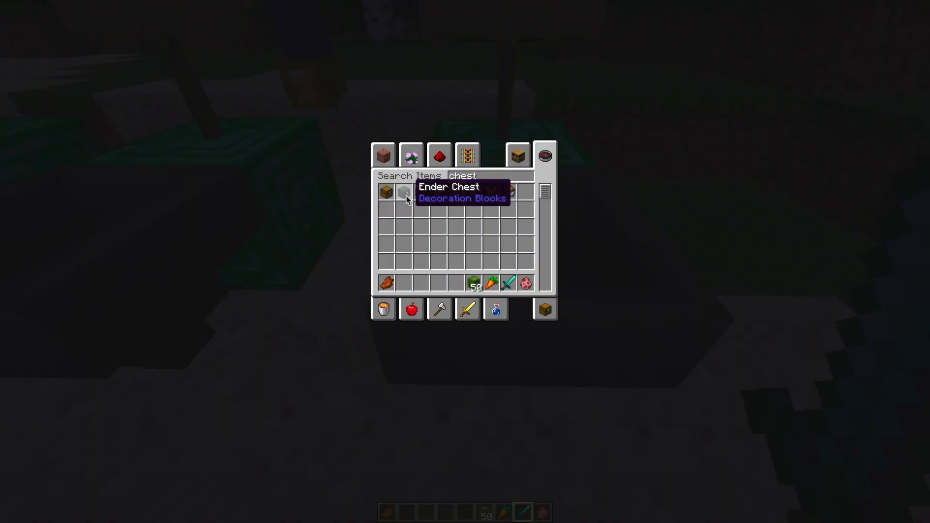
{"action": "key", "text": "Escape"}
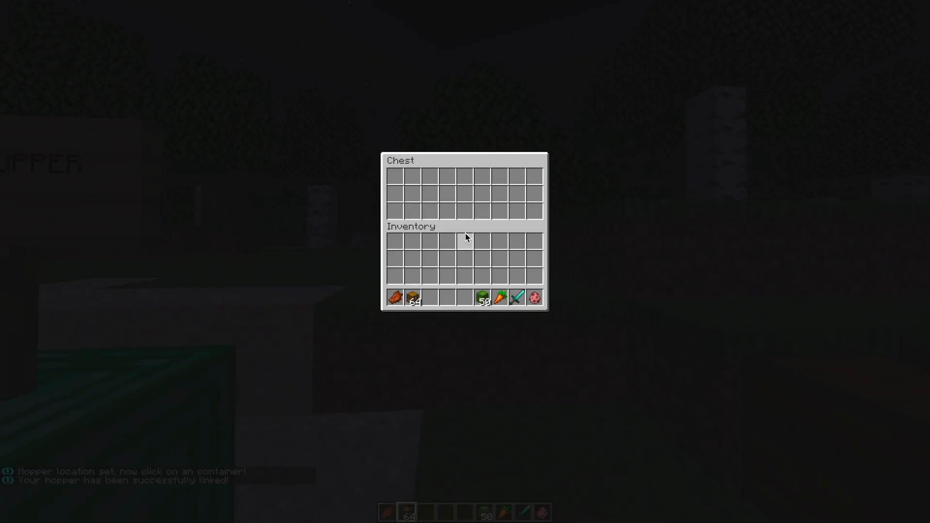
Leave the chest view to dig a pit, spawn zombies into it and set the time to day.
{"action": "key", "text": "Escape"}
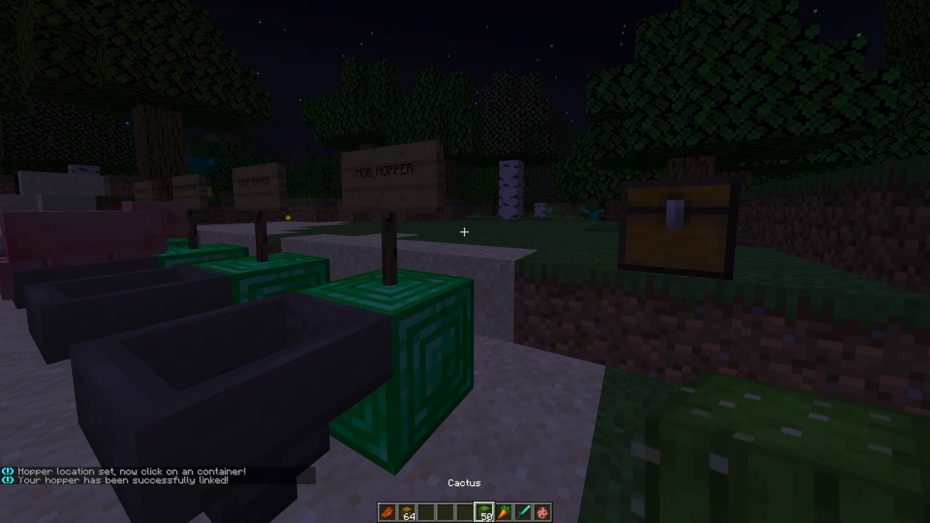
{"action": "mouse_move", "coordinate": [465, 232]}
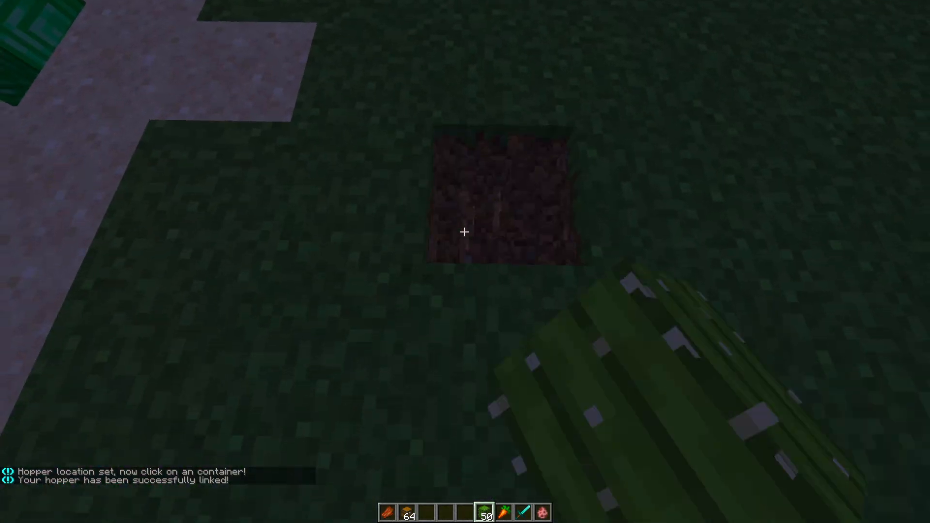
{"action": "mouse_move", "coordinate": [464, 231]}
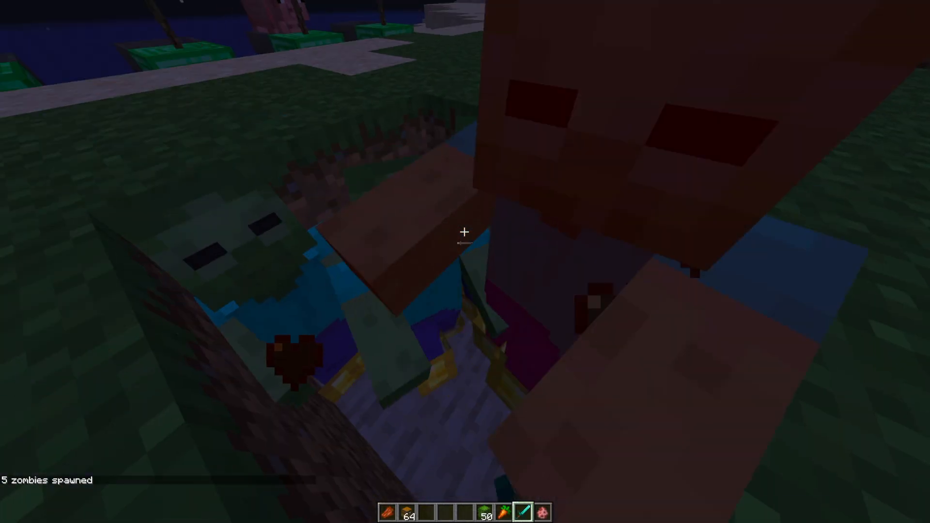
{"action": "mouse_move", "coordinate": [463, 232]}
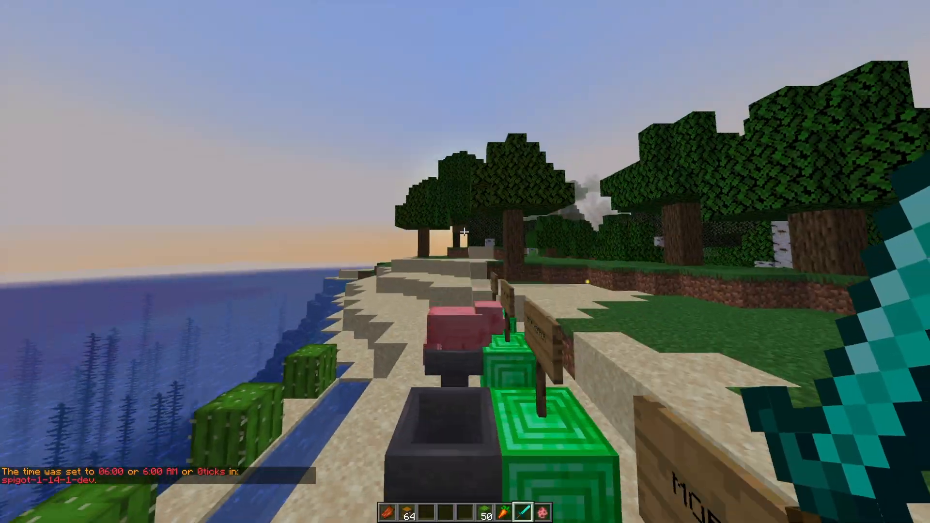
{"action": "mouse_move", "coordinate": [465, 232]}
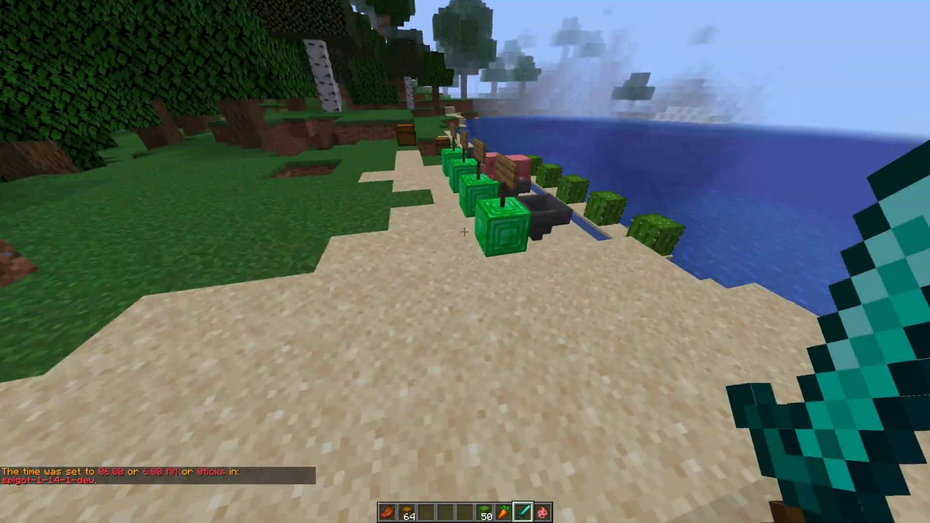
{"action": "mouse_move", "coordinate": [465, 232]}
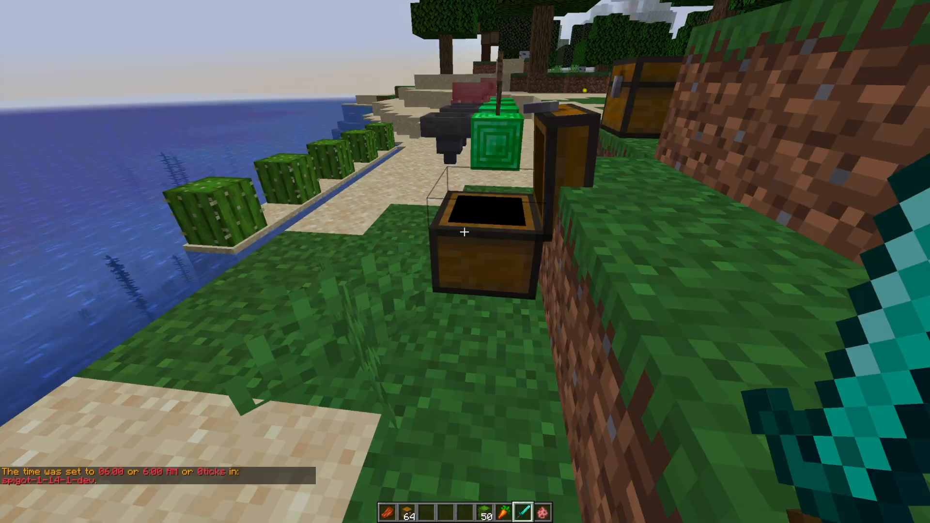
{"action": "mouse_move", "coordinate": [465, 231]}
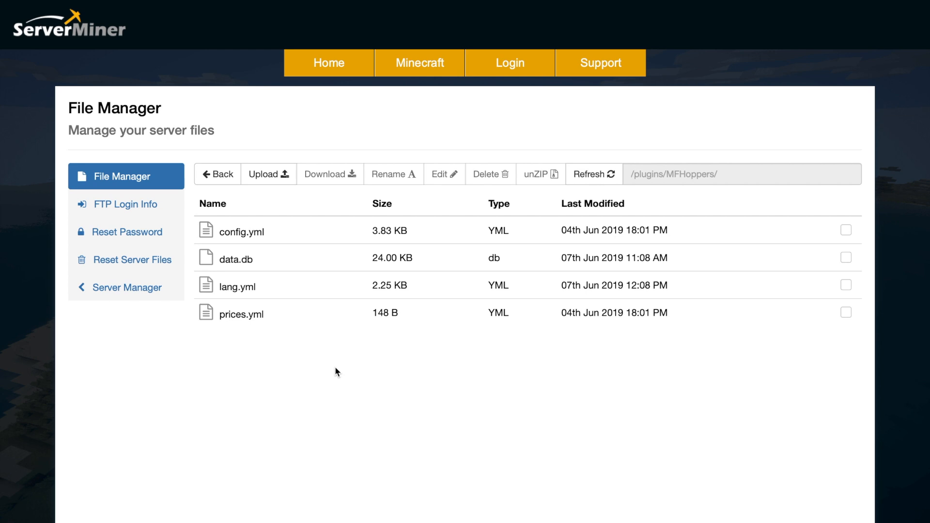
{"action": "mouse_move", "coordinate": [279, 286]}
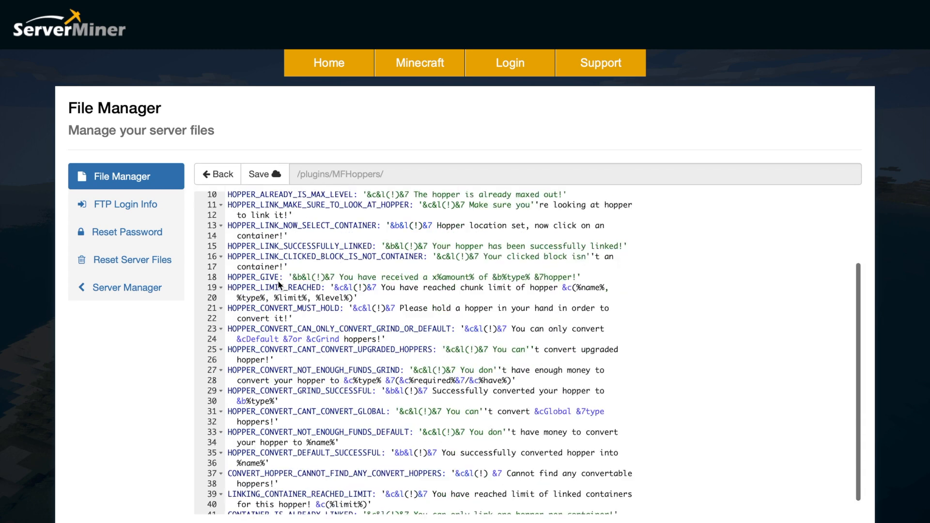
{"action": "left_click", "coordinate": [218, 173]}
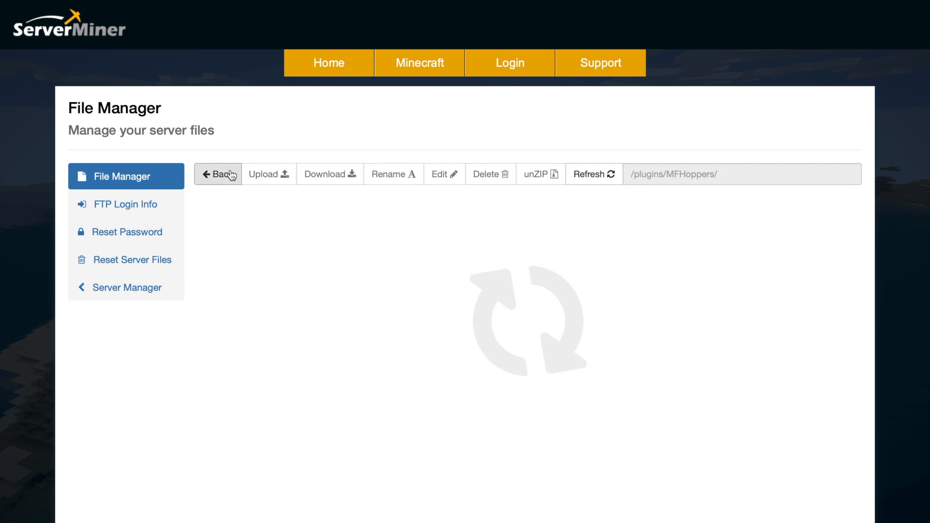
Load config.yml in the editor and scroll down to the grindHopper section.
{"action": "left_click", "coordinate": [592, 173]}
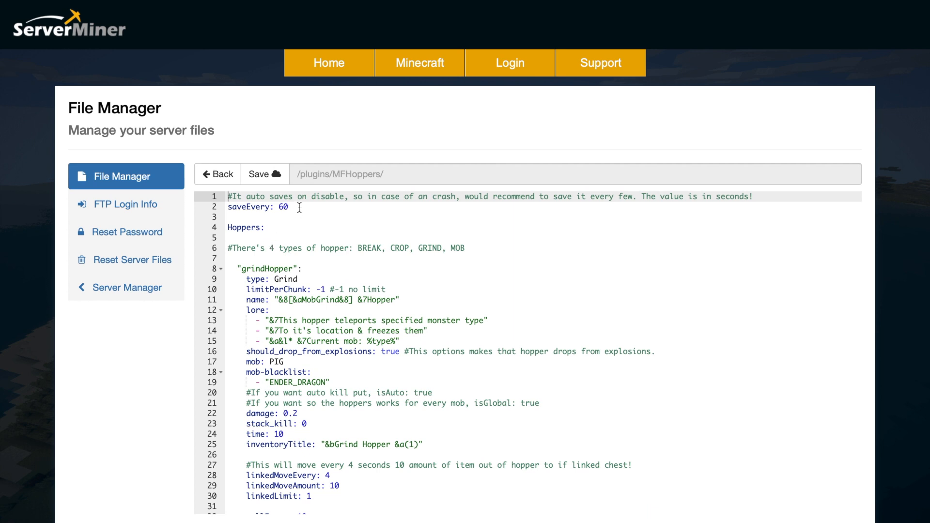
{"action": "scroll", "scroll_direction": "down", "scroll_amount": 3}
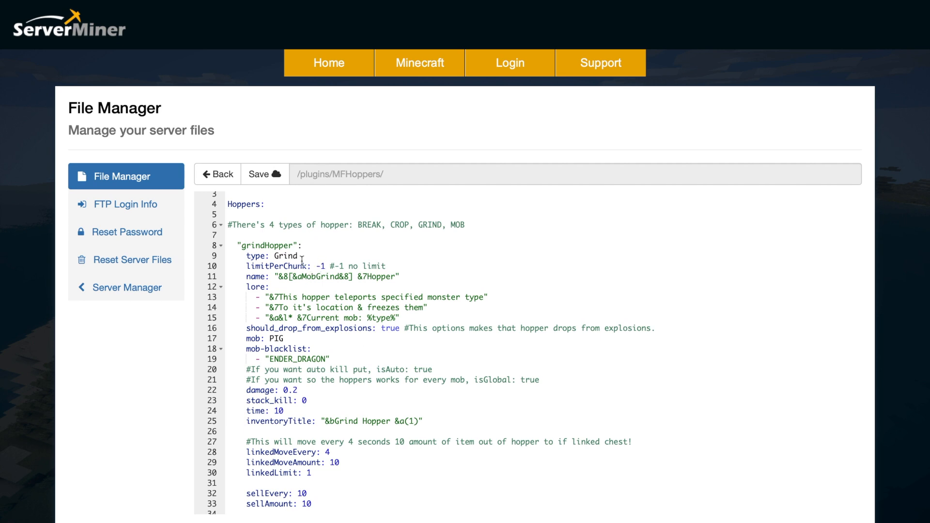
{"action": "mouse_move", "coordinate": [337, 279]}
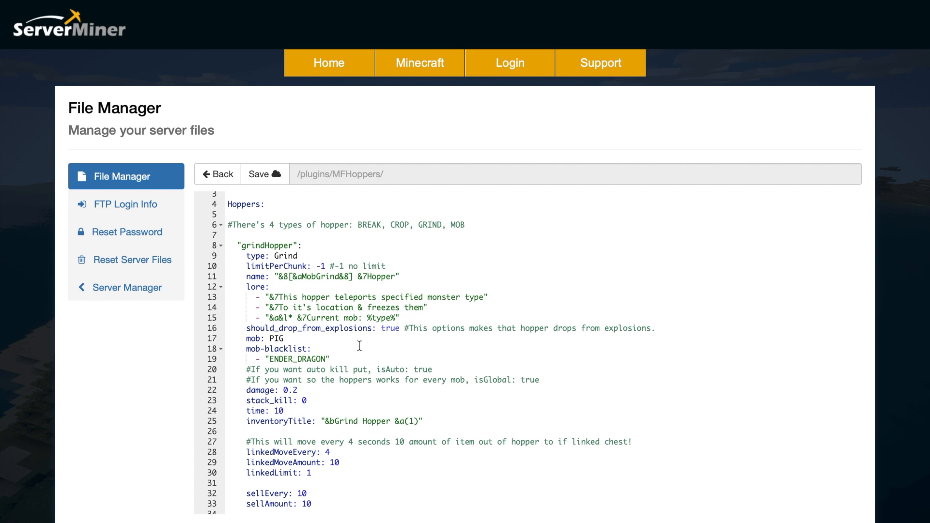
{"action": "scroll", "scroll_direction": "down", "scroll_amount": 3}
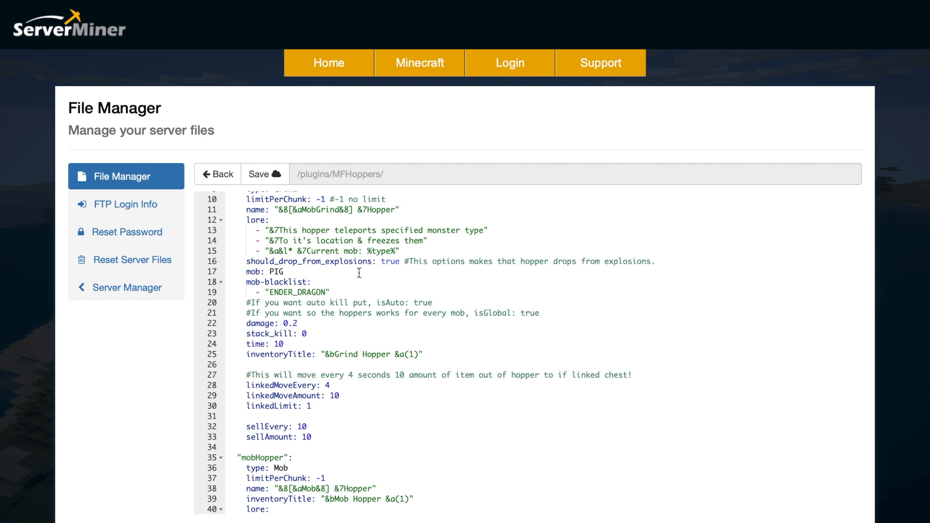
{"action": "mouse_move", "coordinate": [315, 333]}
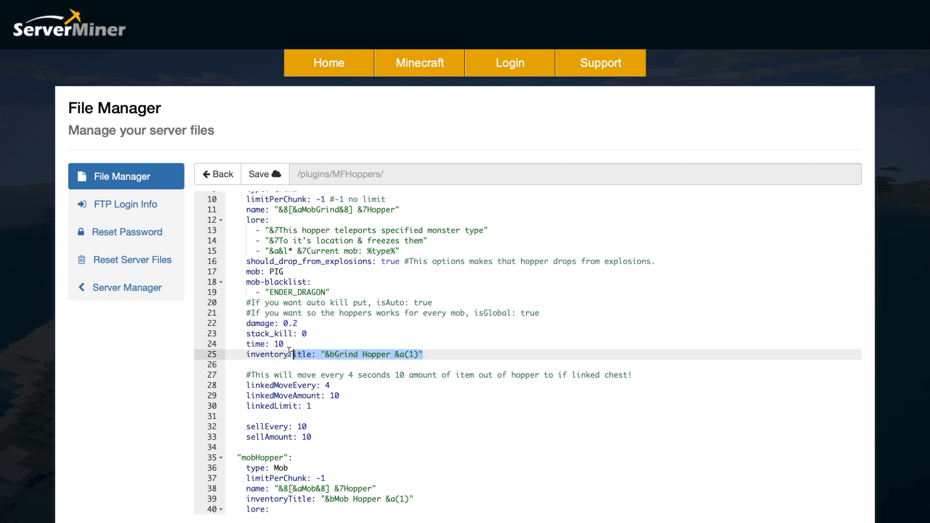
Split grindHopper's isAuto: true out of the line-20 comment onto its own line.
{"action": "left_click", "coordinate": [285, 343]}
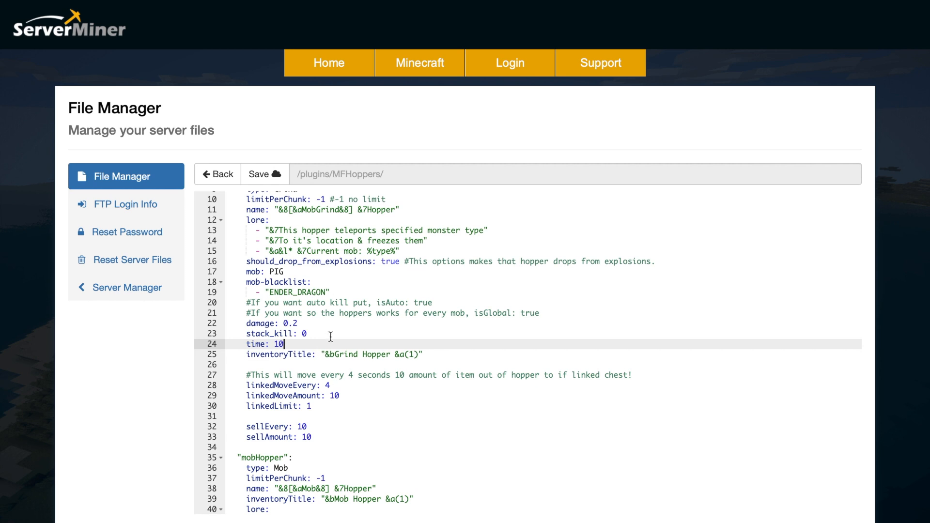
{"action": "mouse_move", "coordinate": [311, 329]}
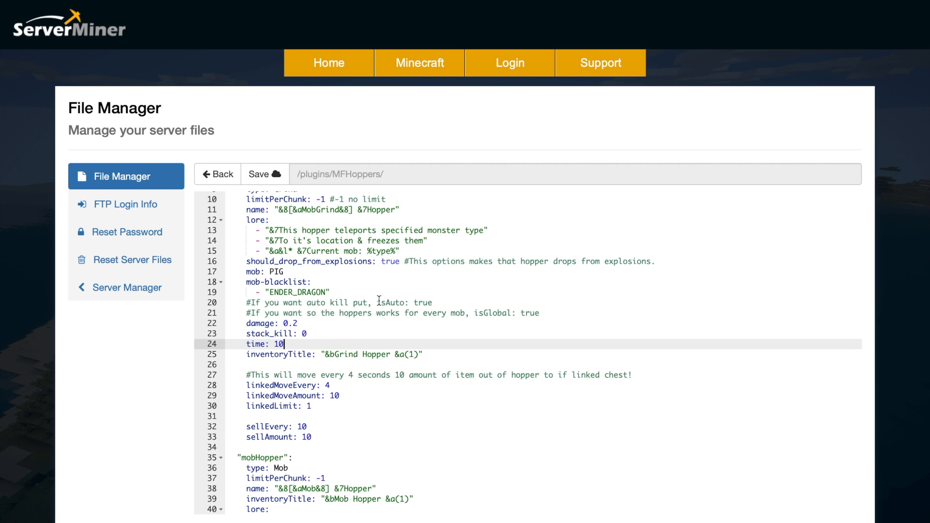
{"action": "left_click", "coordinate": [376, 302]}
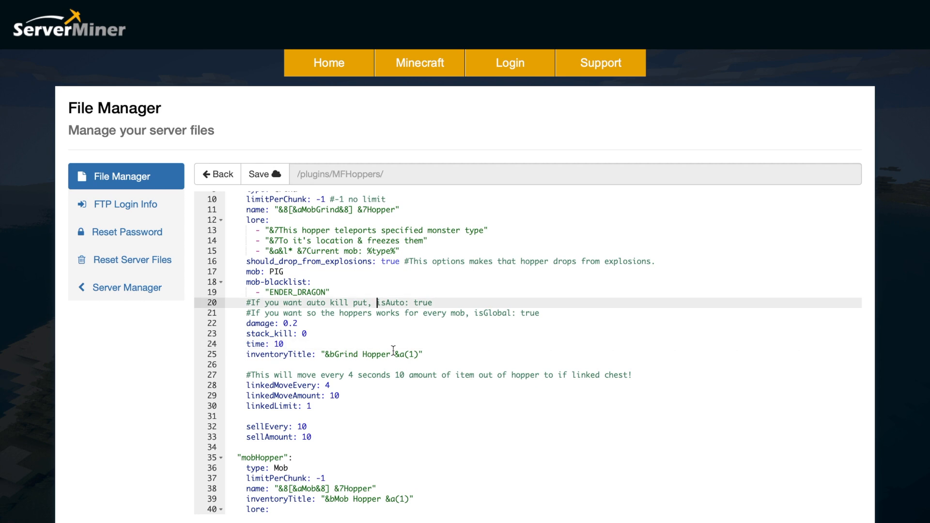
{"action": "key", "text": "Enter"}
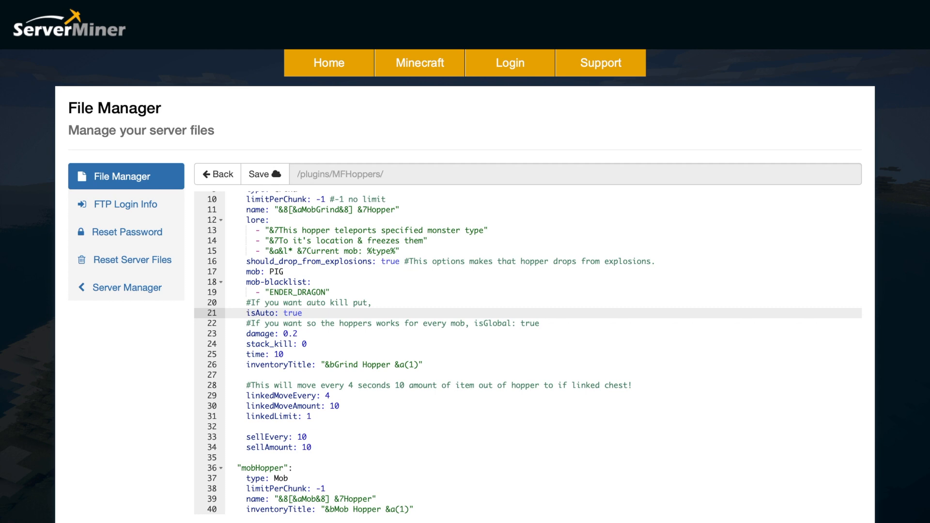
{"action": "mouse_move", "coordinate": [302, 343]}
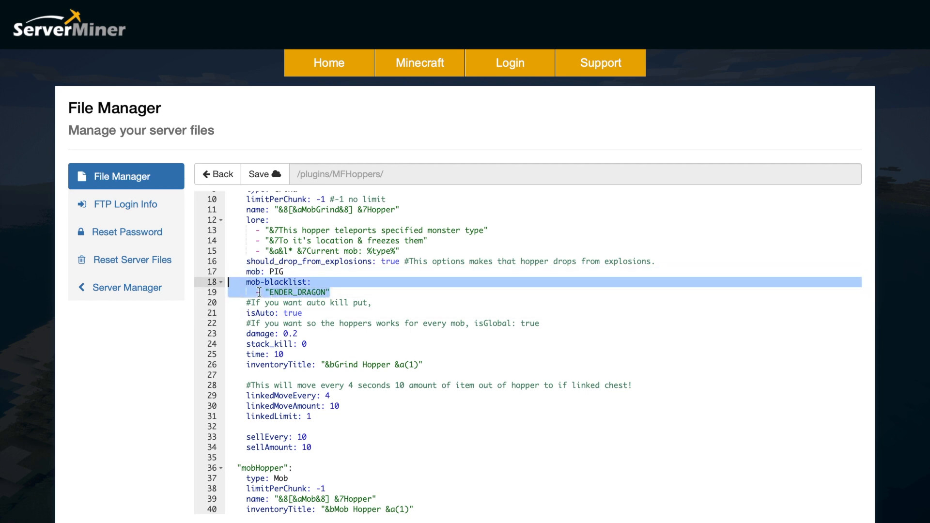
{"action": "scroll", "scroll_direction": "down", "scroll_amount": 3}
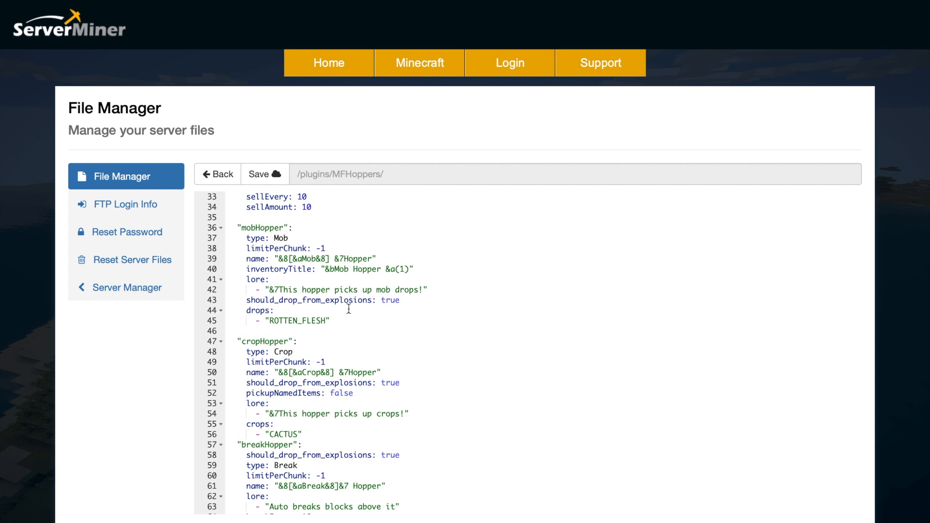
{"action": "scroll", "scroll_direction": "down", "scroll_amount": 3}
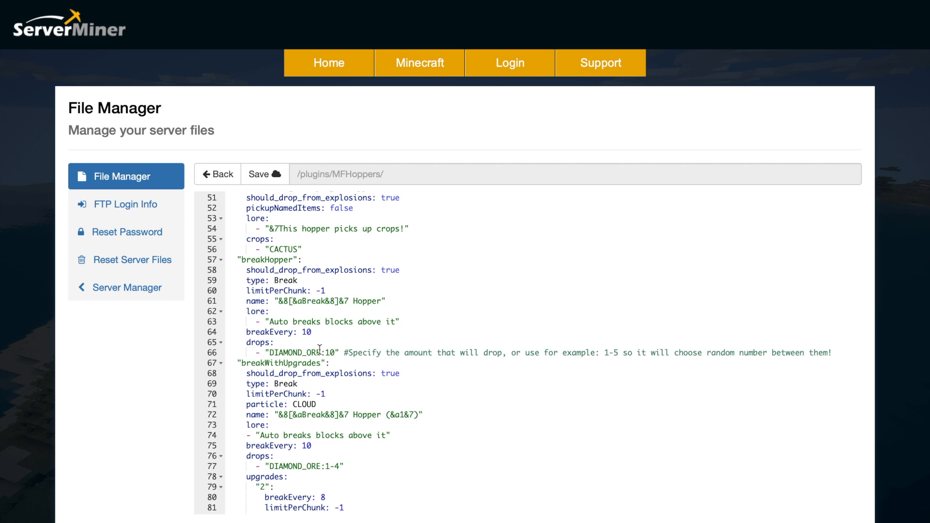
{"action": "mouse_move", "coordinate": [332, 351]}
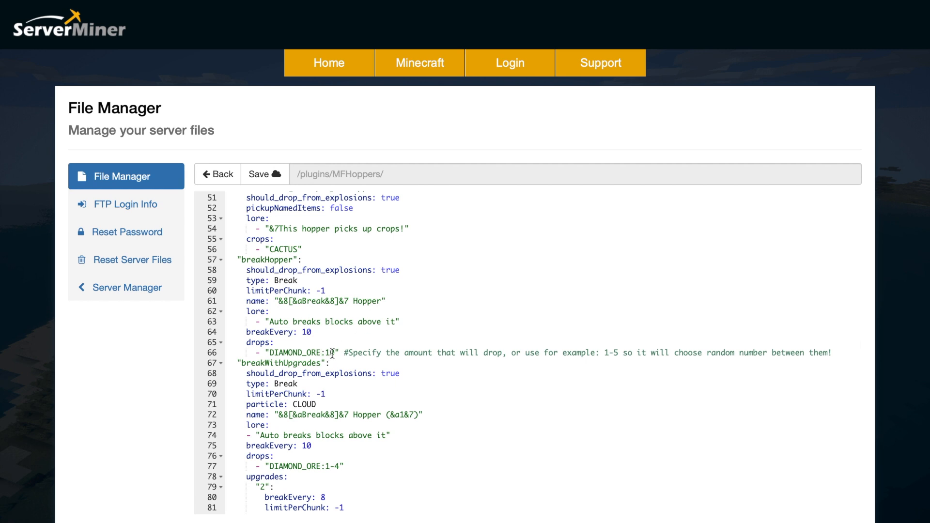
{"action": "left_click", "coordinate": [299, 331]}
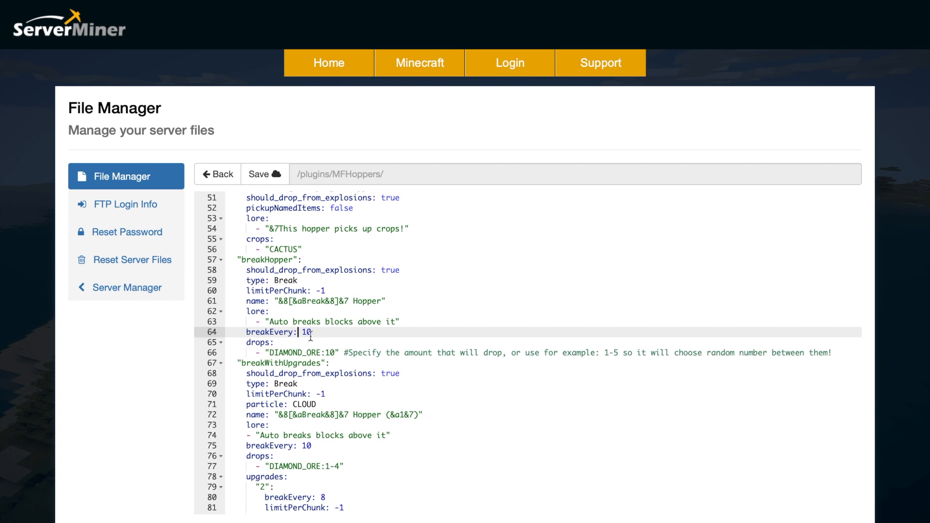
{"action": "left_click", "coordinate": [332, 352]}
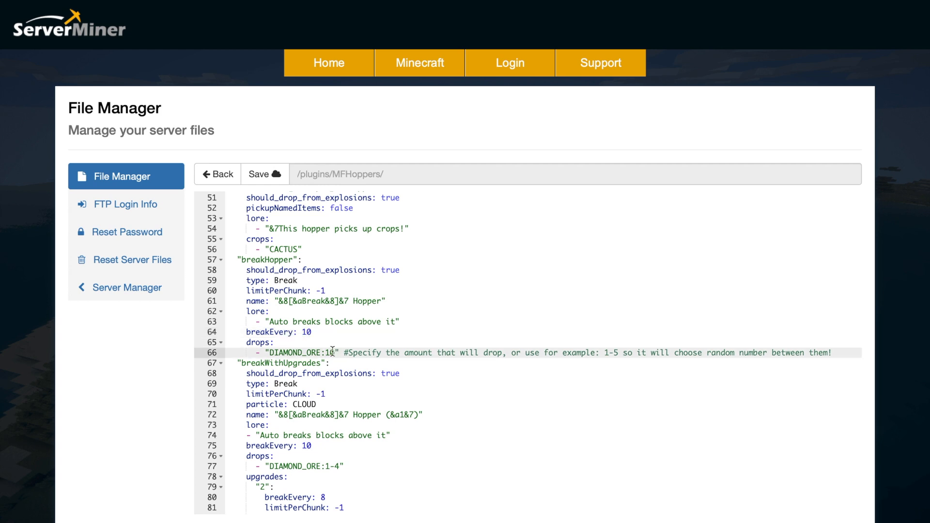
{"action": "mouse_move", "coordinate": [604, 350]}
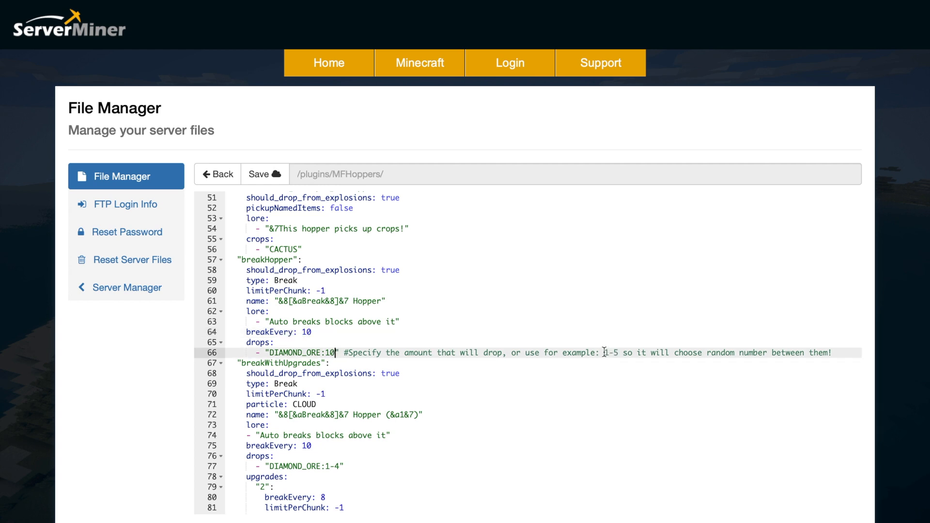
{"action": "double_click", "coordinate": [608, 353]}
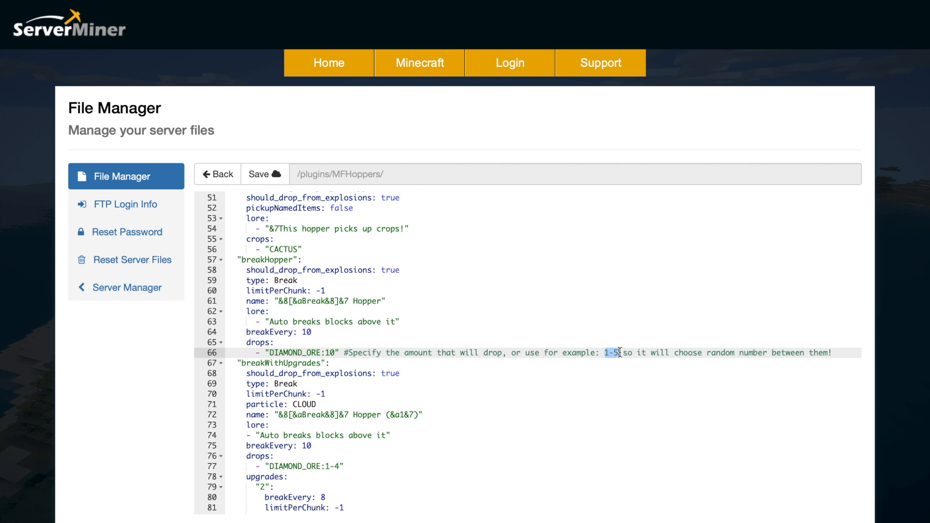
{"action": "scroll", "scroll_direction": "down", "scroll_amount": 3}
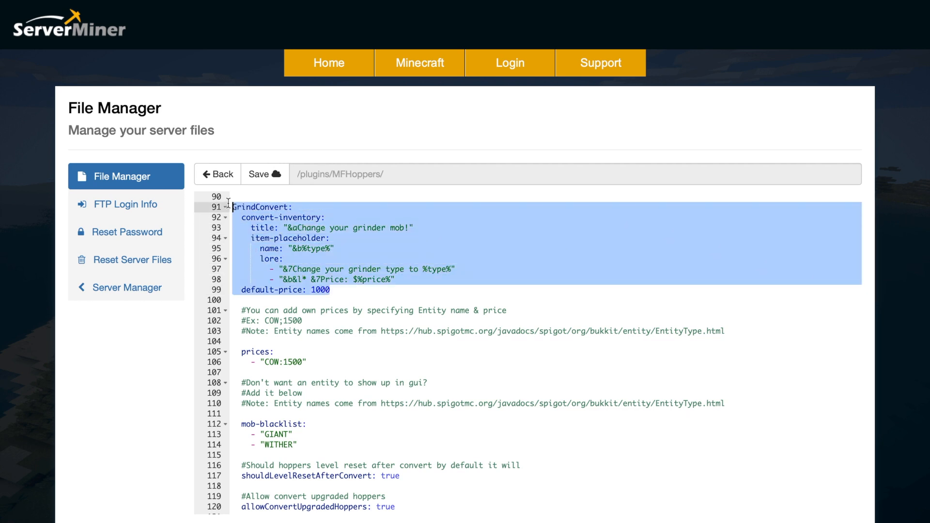
{"action": "mouse_move", "coordinate": [366, 253]}
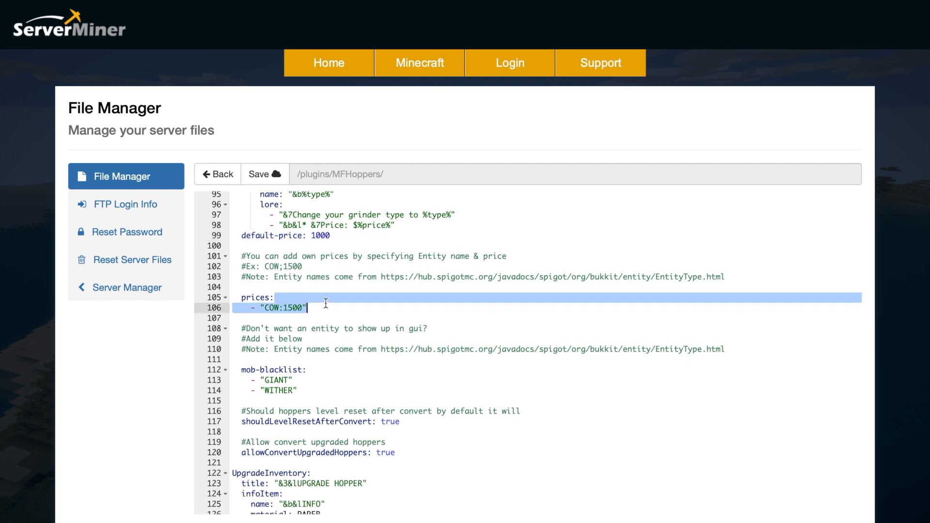
{"action": "mouse_move", "coordinate": [322, 322]}
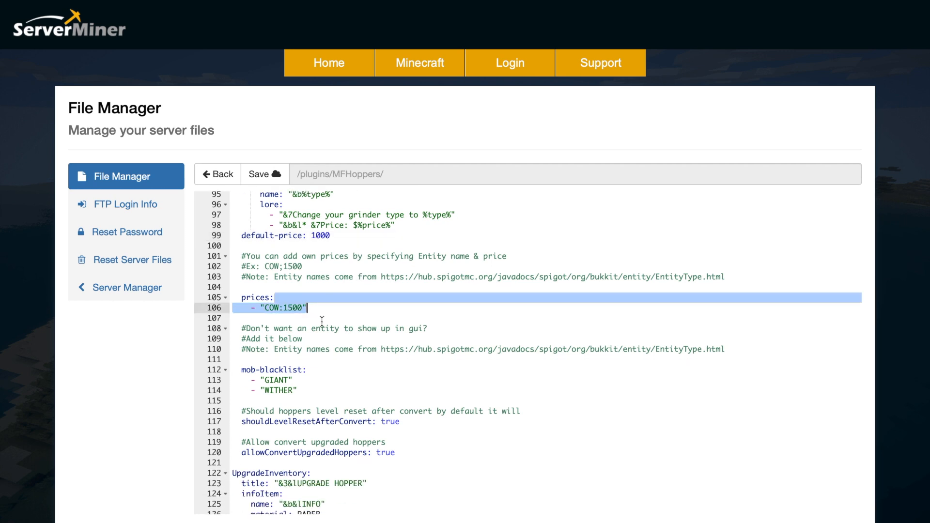
{"action": "left_click", "coordinate": [321, 318]}
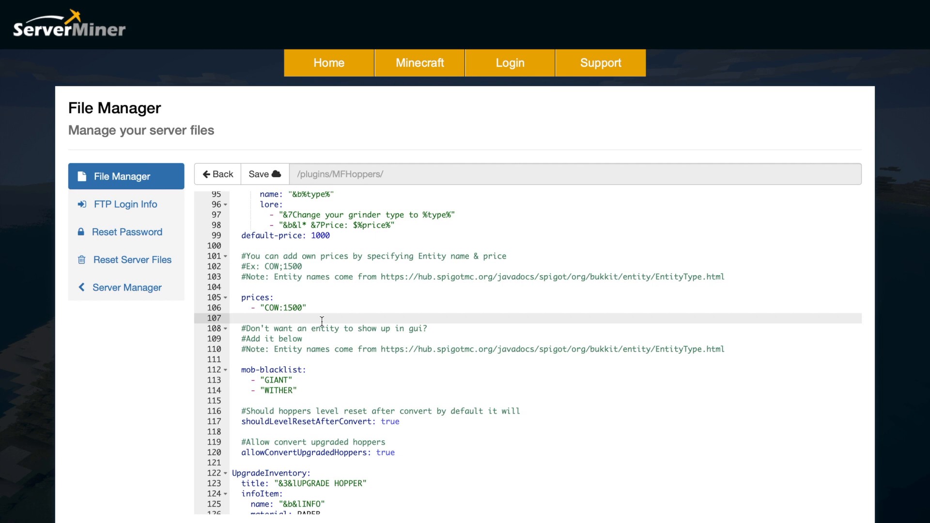
{"action": "mouse_move", "coordinate": [331, 387]}
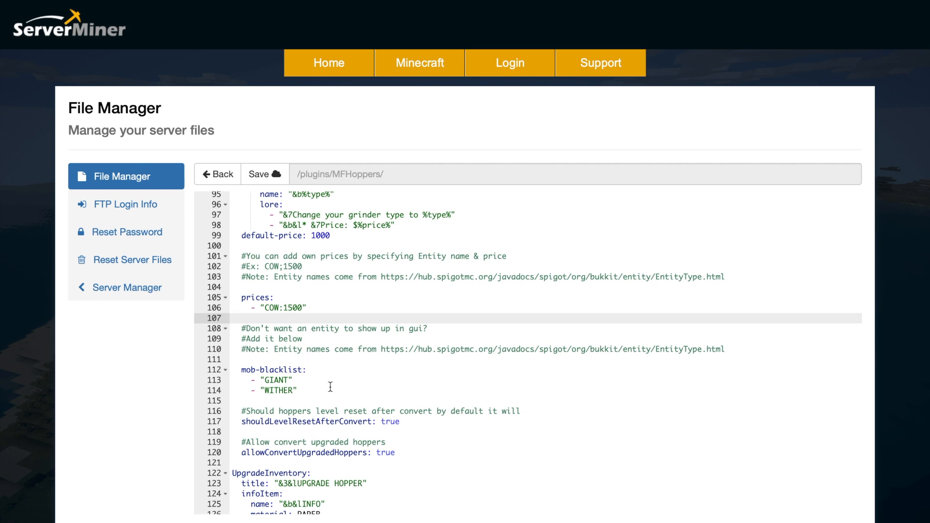
{"action": "scroll", "scroll_direction": "down", "scroll_amount": 3}
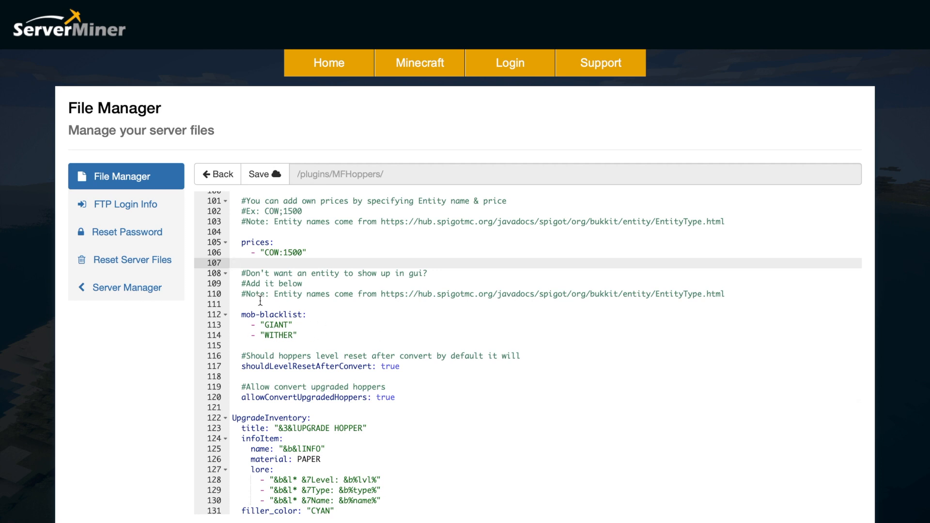
{"action": "scroll", "scroll_direction": "down", "scroll_amount": 3}
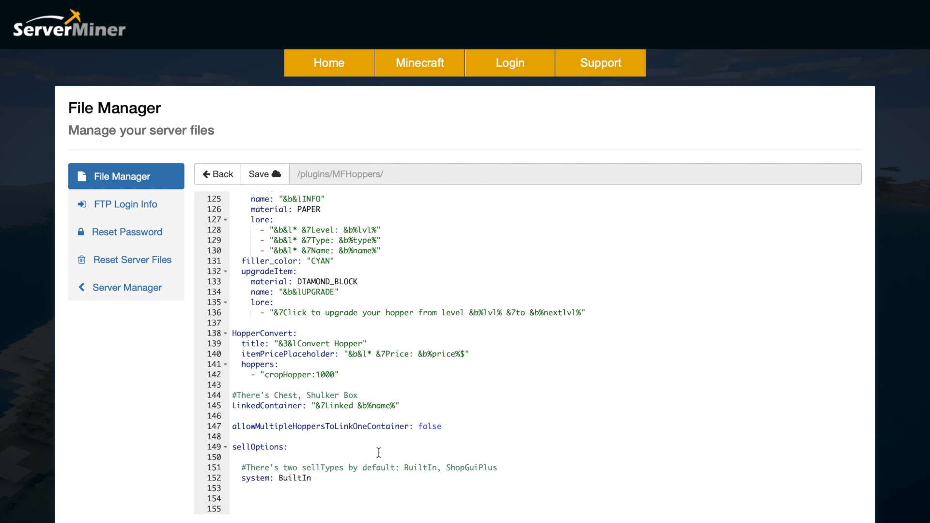
{"action": "left_click", "coordinate": [435, 426]}
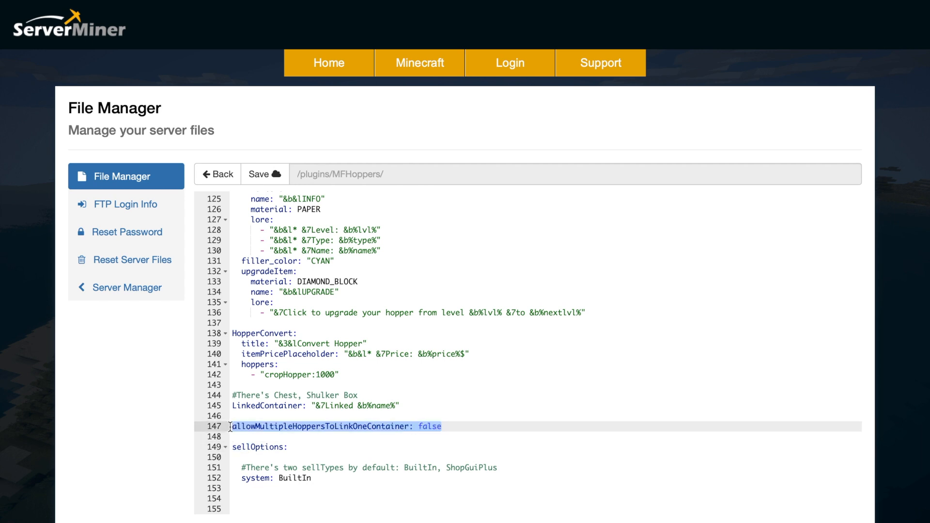
{"action": "mouse_move", "coordinate": [380, 385]}
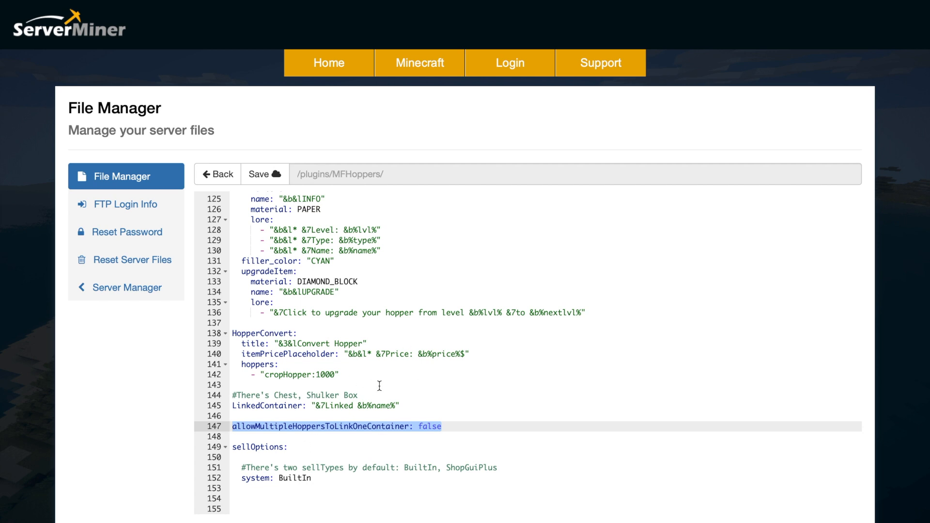
{"action": "scroll", "scroll_direction": "up", "scroll_amount": 3}
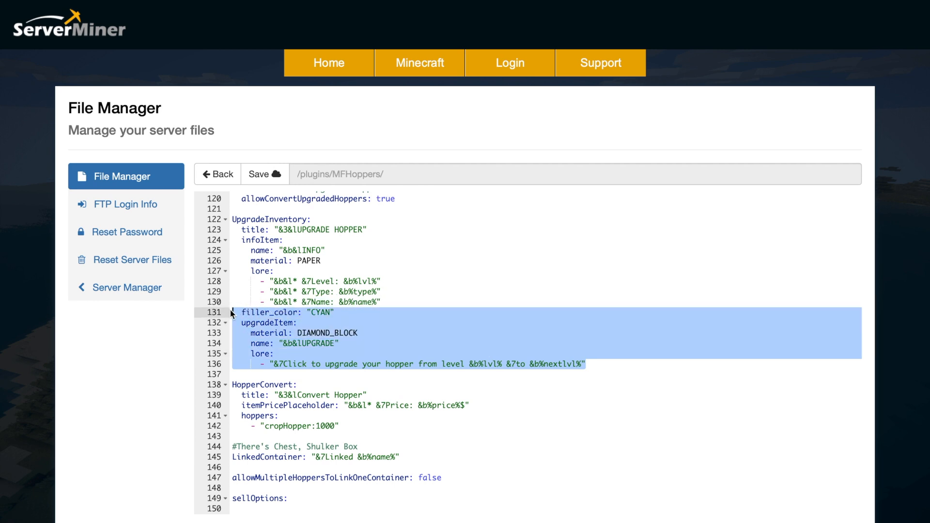
Read through the MF Hoppers Spigot overview down to the Wiki and Discord links.
{"action": "left_click", "coordinate": [217, 174]}
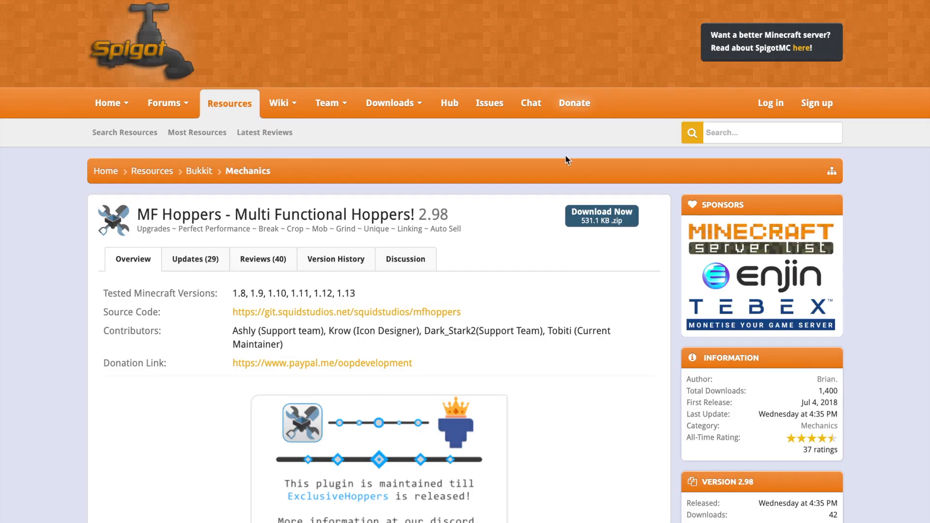
{"action": "scroll", "scroll_direction": "down", "scroll_amount": 3}
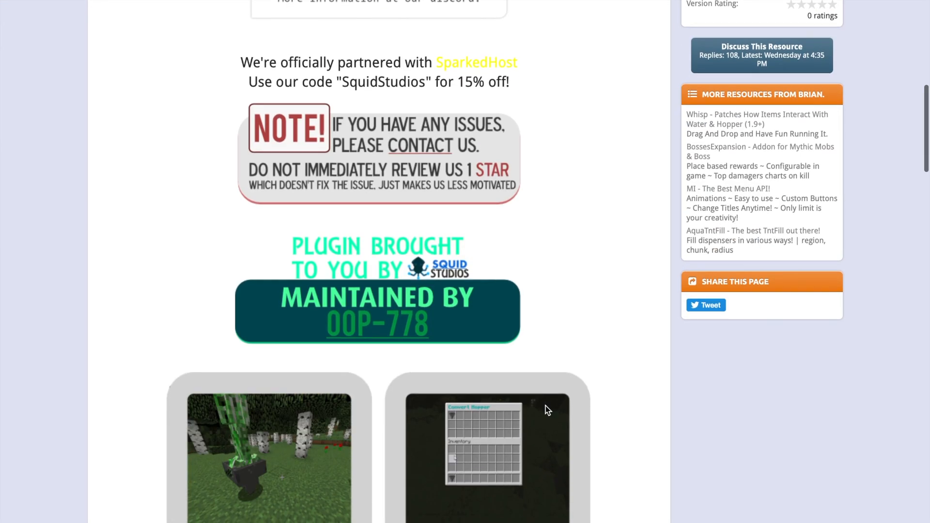
{"action": "scroll", "scroll_direction": "down", "scroll_amount": 3}
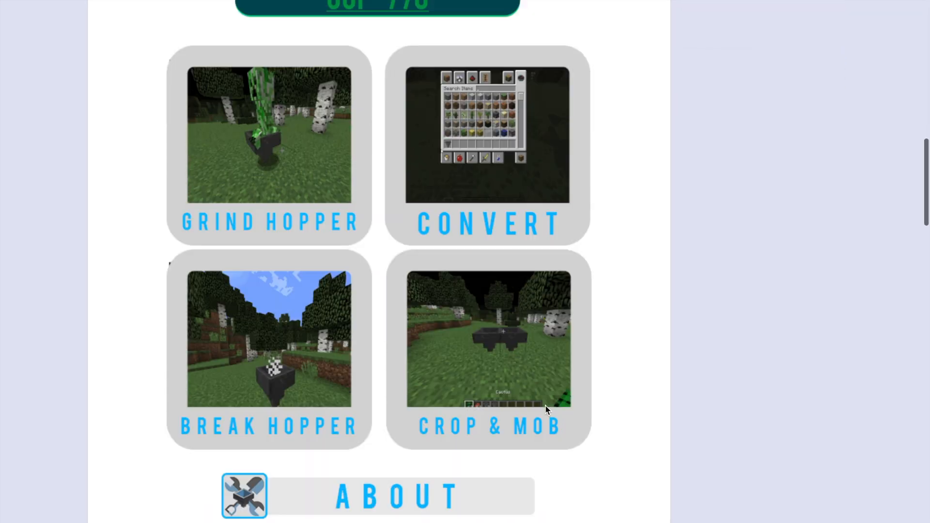
{"action": "scroll", "scroll_direction": "down", "scroll_amount": 3}
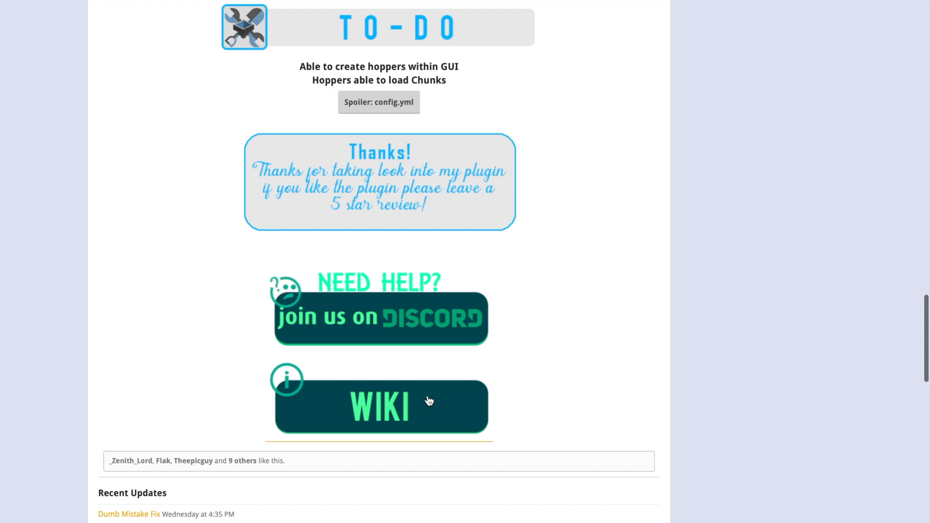
{"action": "scroll", "scroll_direction": "up", "scroll_amount": 3}
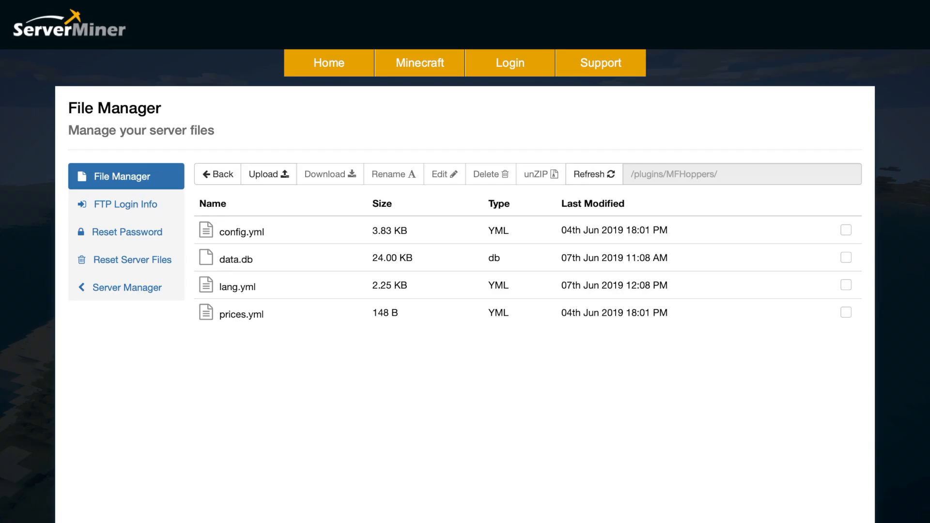
Go from the File Manager to the ServerMiner Multiplayer Server Hosting homepage.
{"action": "left_click", "coordinate": [68, 23]}
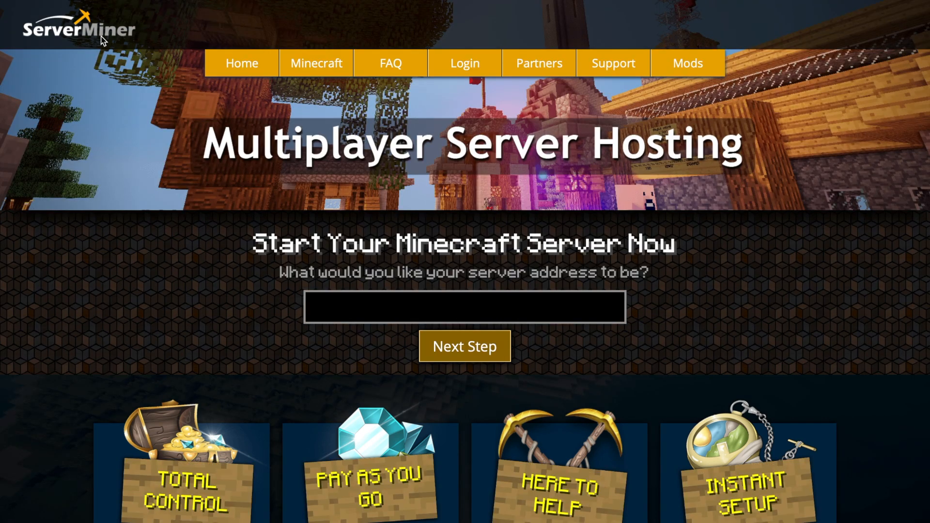